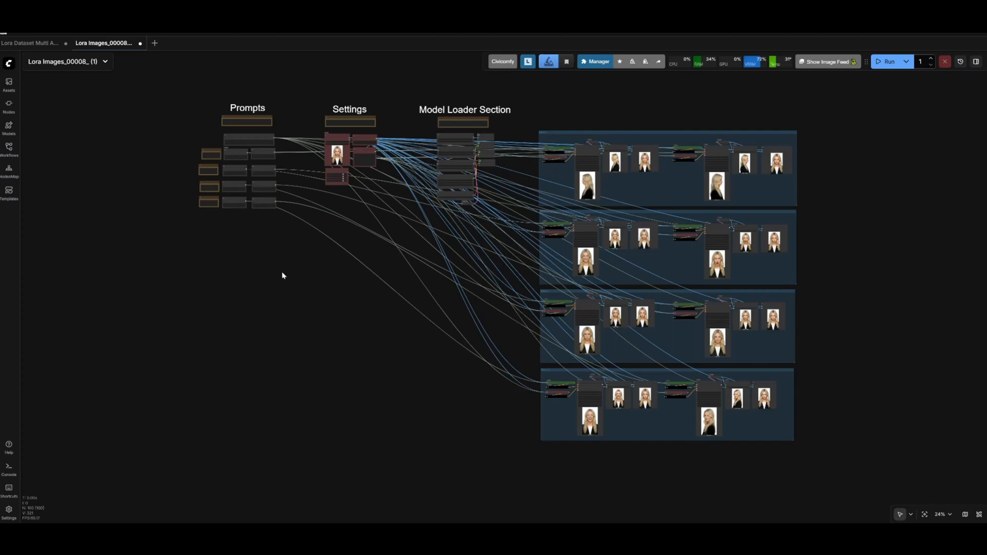
{"action": "mouse_move", "coordinate": [278, 274]}
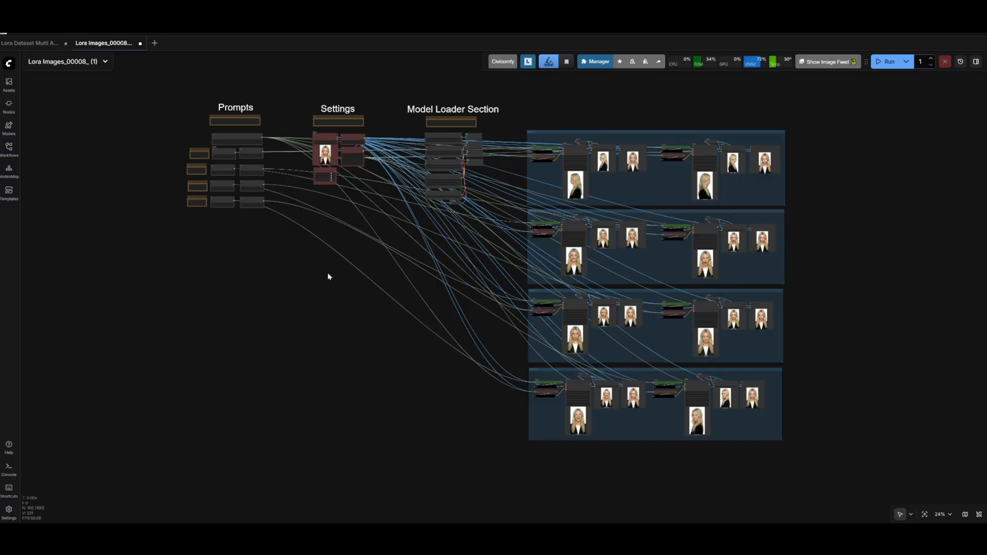
Browse the four batch groups of generated headshot variations
{"action": "scroll", "scroll_direction": "up", "scroll_amount": 3}
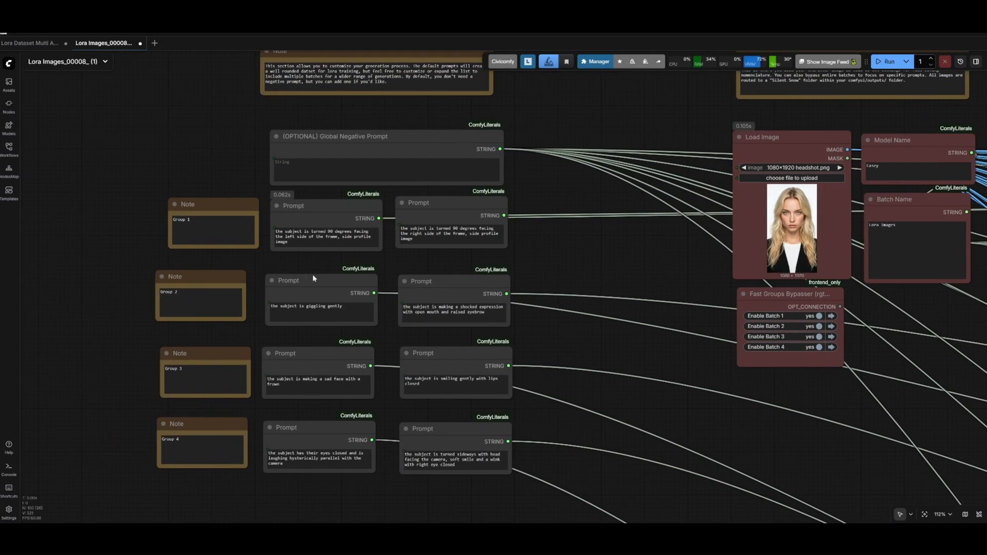
{"action": "scroll", "scroll_direction": "down", "scroll_amount": 3}
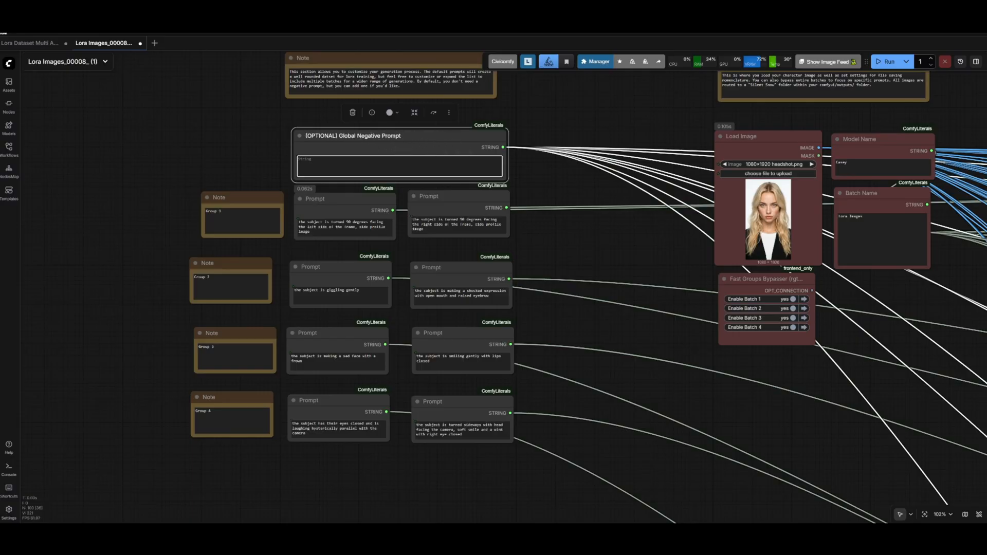
{"action": "mouse_move", "coordinate": [477, 199]}
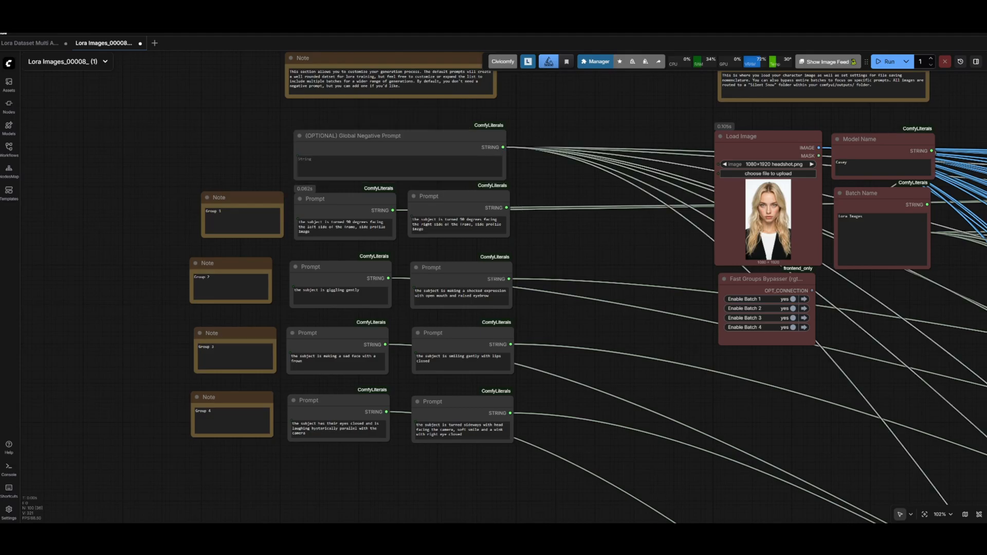
{"action": "scroll", "scroll_direction": "down", "scroll_amount": 3}
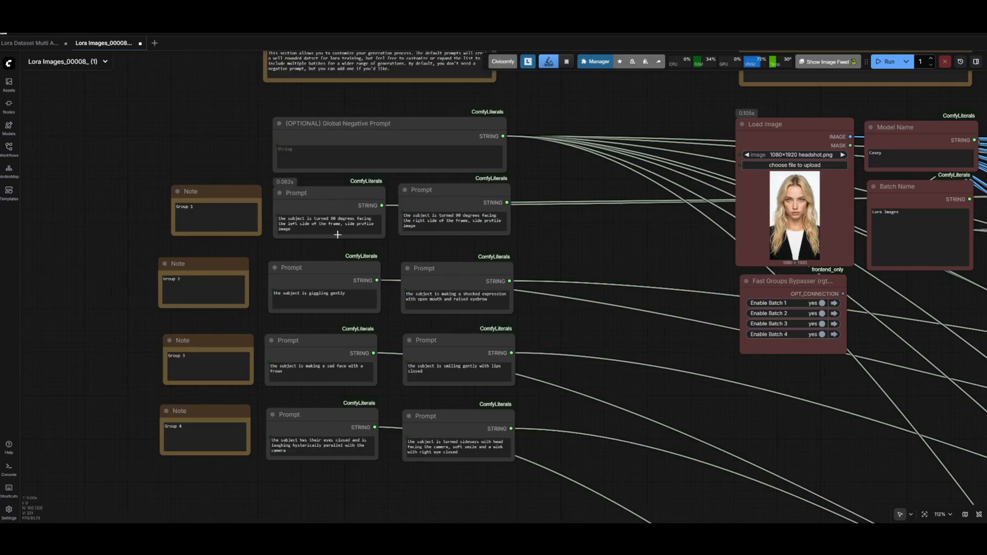
{"action": "mouse_move", "coordinate": [337, 235]}
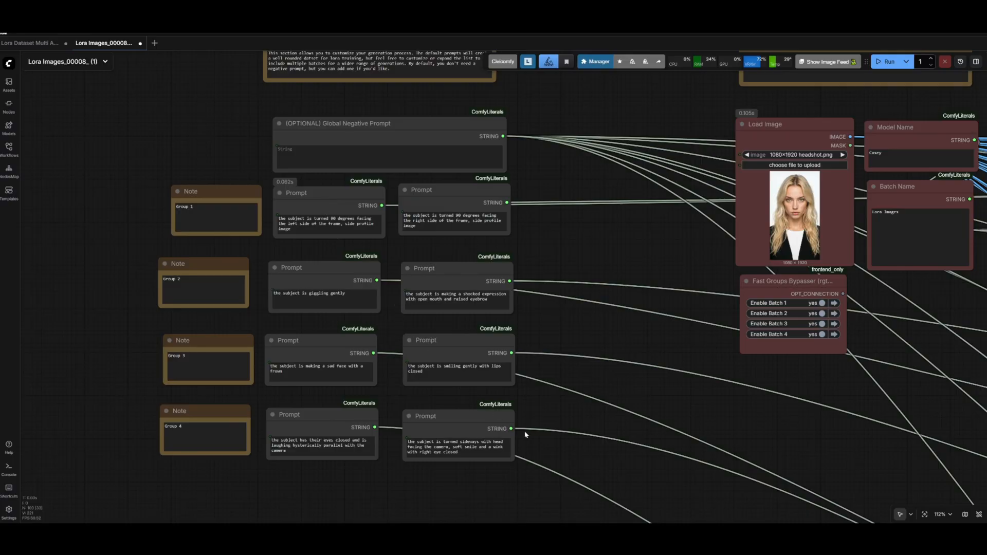
{"action": "scroll", "scroll_direction": "down", "scroll_amount": 3}
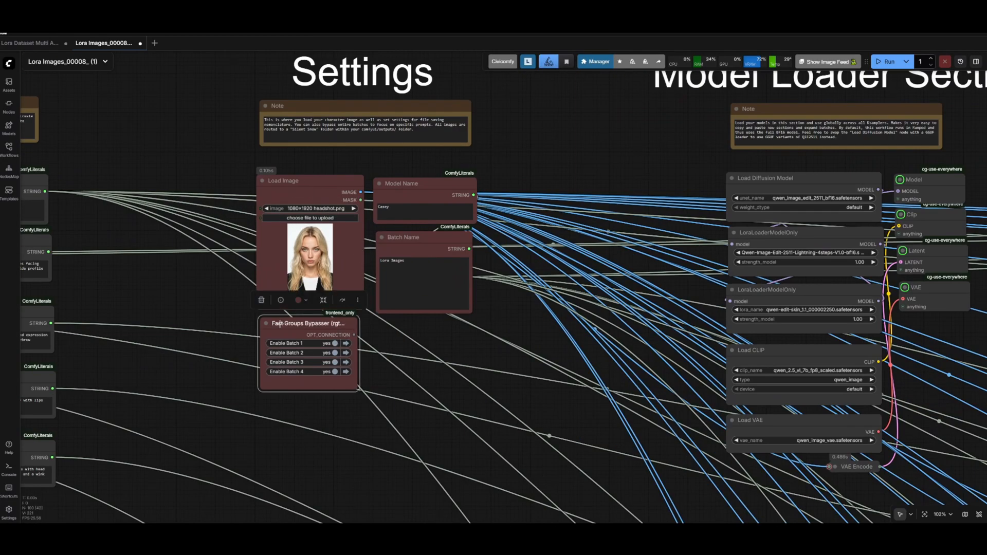
{"action": "scroll", "scroll_direction": "down", "scroll_amount": 3}
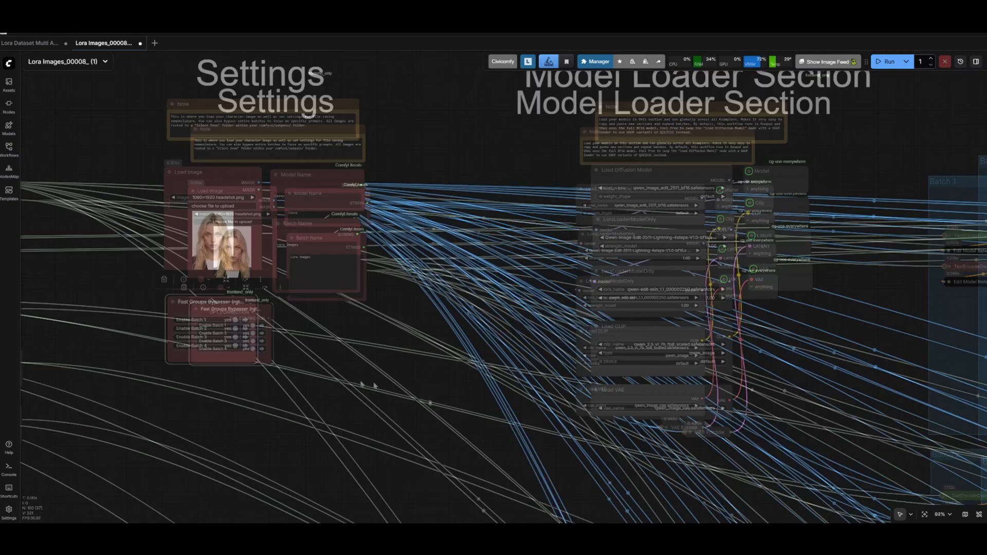
{"action": "scroll", "scroll_direction": "down", "scroll_amount": 3}
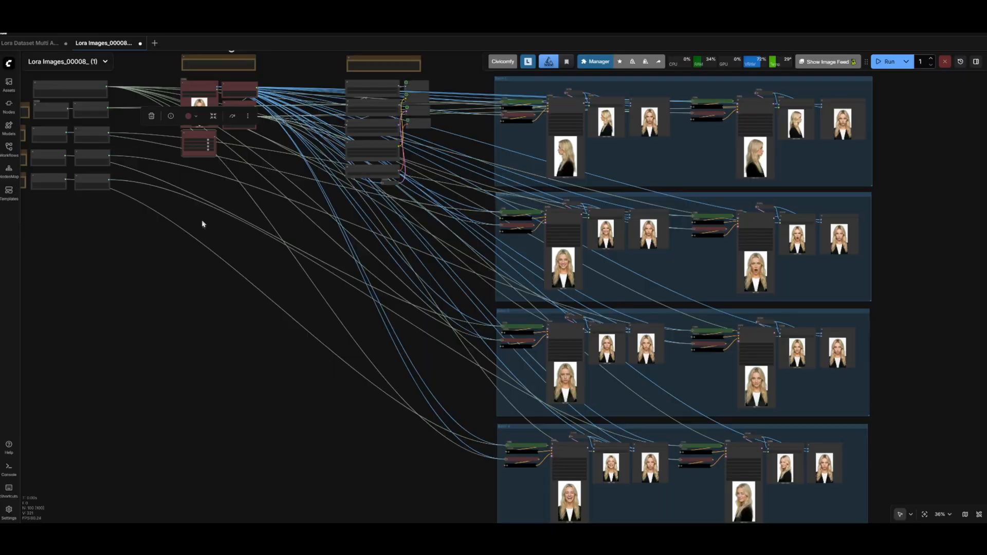
{"action": "mouse_move", "coordinate": [406, 331]}
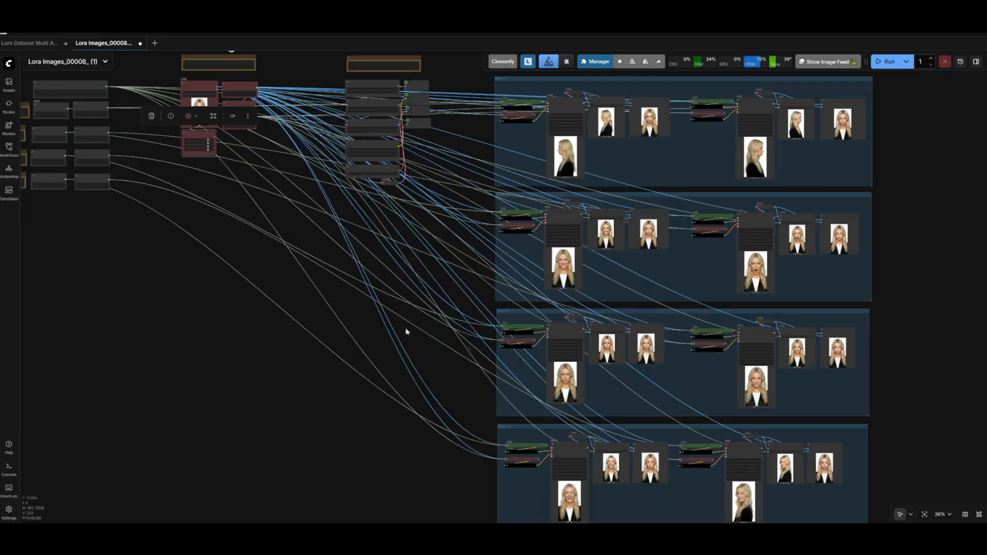
{"action": "mouse_move", "coordinate": [117, 150]}
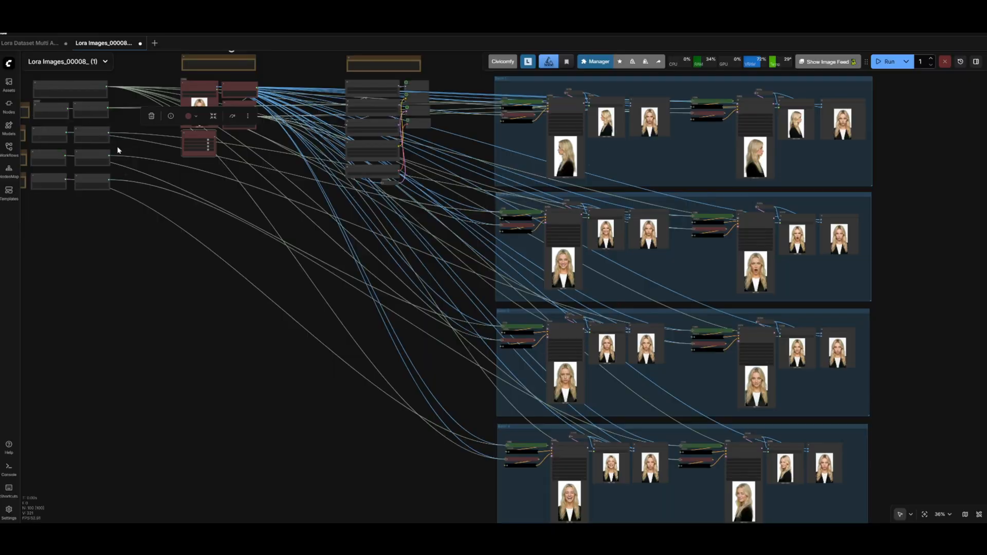
{"action": "scroll", "scroll_direction": "up", "scroll_amount": 3}
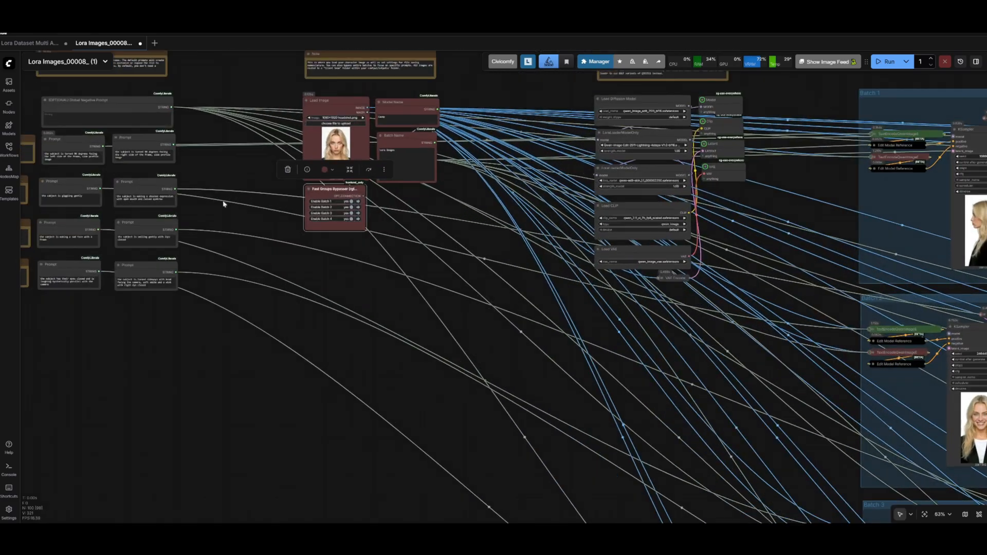
{"action": "scroll", "scroll_direction": "down", "scroll_amount": 3}
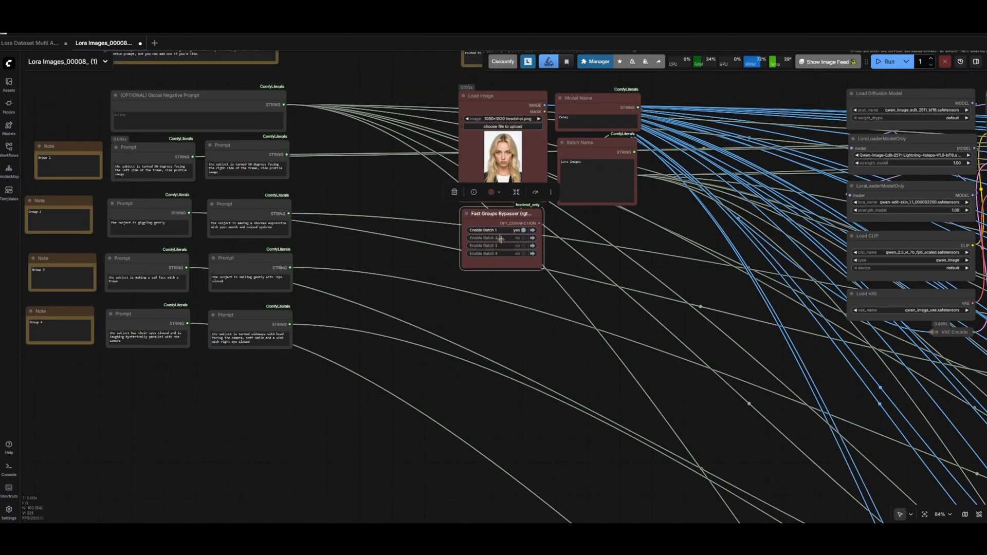
{"action": "scroll", "scroll_direction": "down", "scroll_amount": 3}
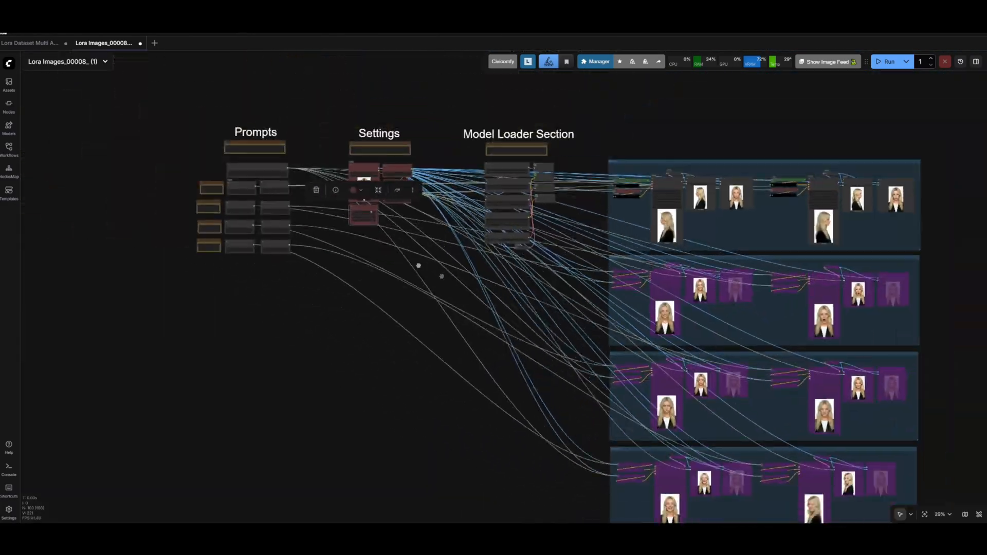
{"action": "scroll", "scroll_direction": "up", "scroll_amount": 3}
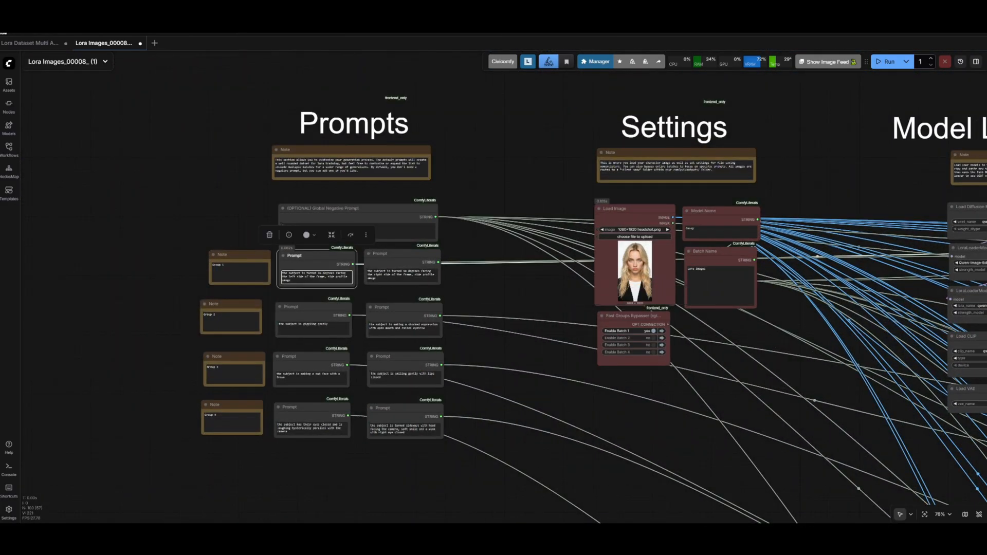
{"action": "scroll", "scroll_direction": "down", "scroll_amount": 3}
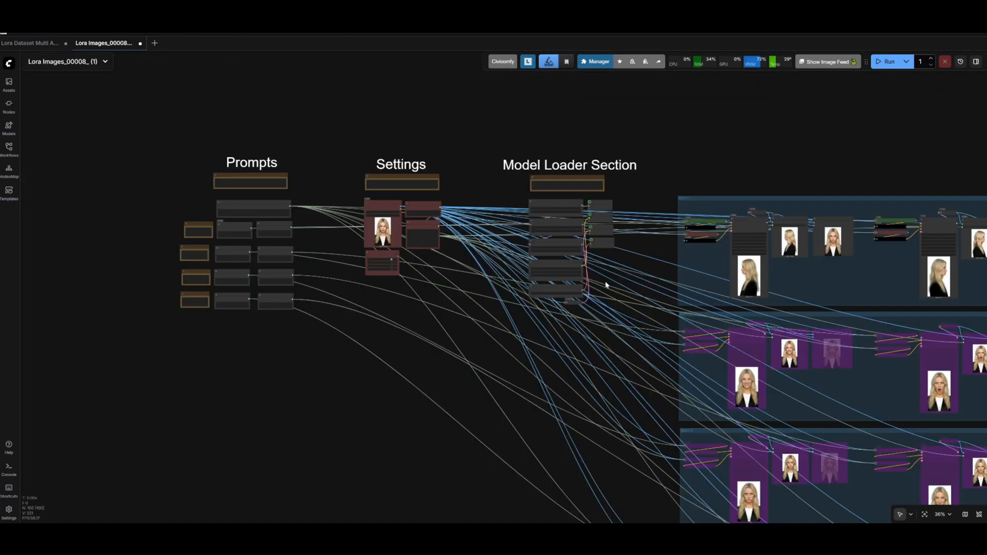
{"action": "scroll", "scroll_direction": "up", "scroll_amount": 3}
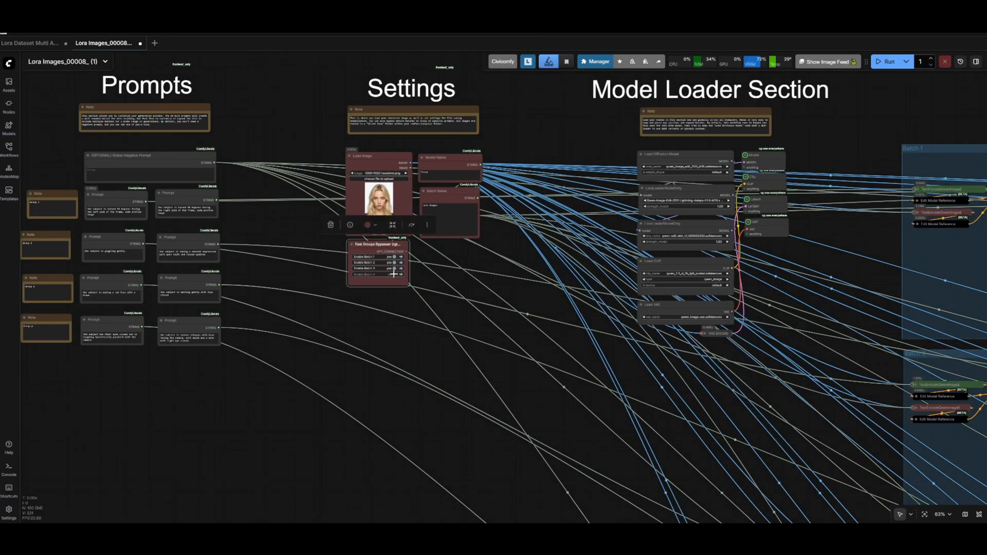
{"action": "scroll", "scroll_direction": "up", "scroll_amount": 3}
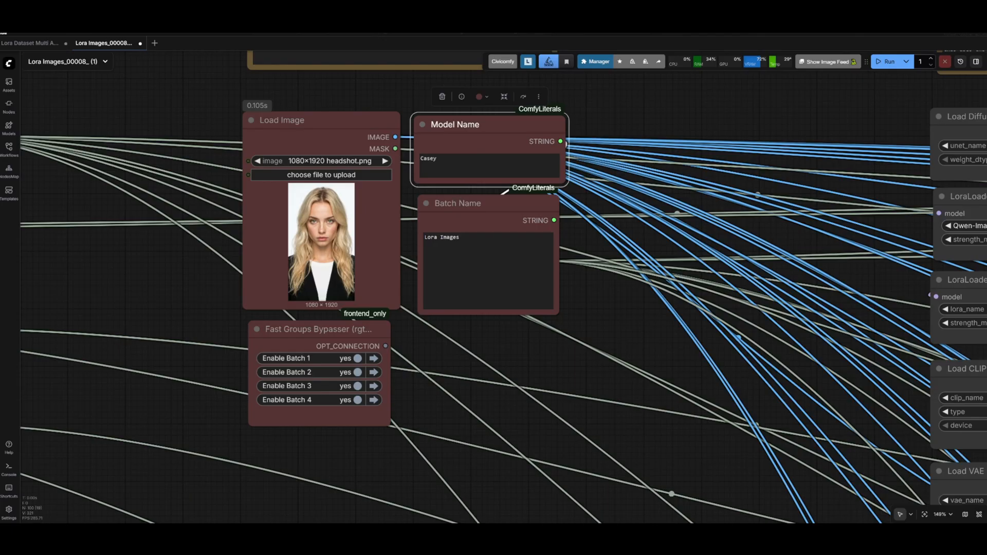
{"action": "left_click", "coordinate": [488, 159]}
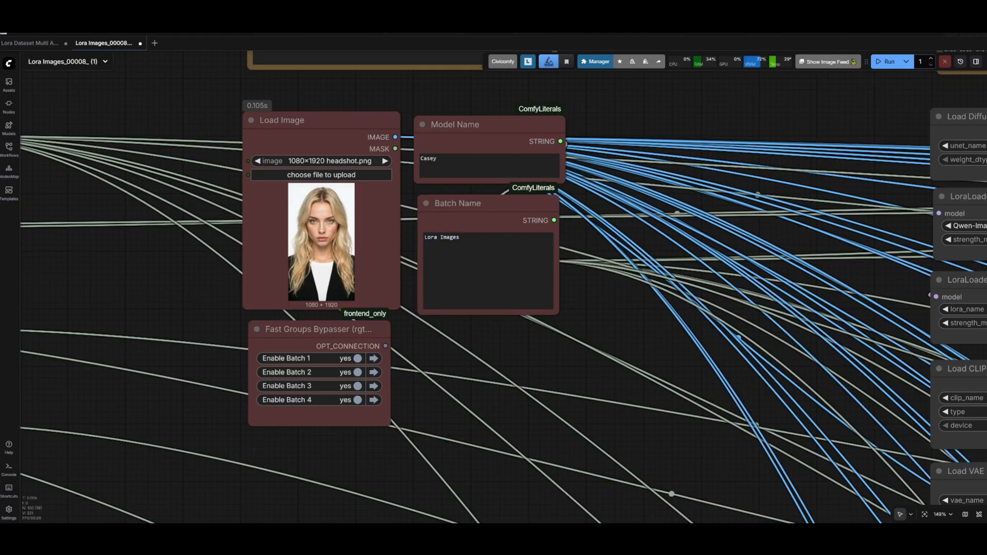
{"action": "mouse_move", "coordinate": [603, 272]}
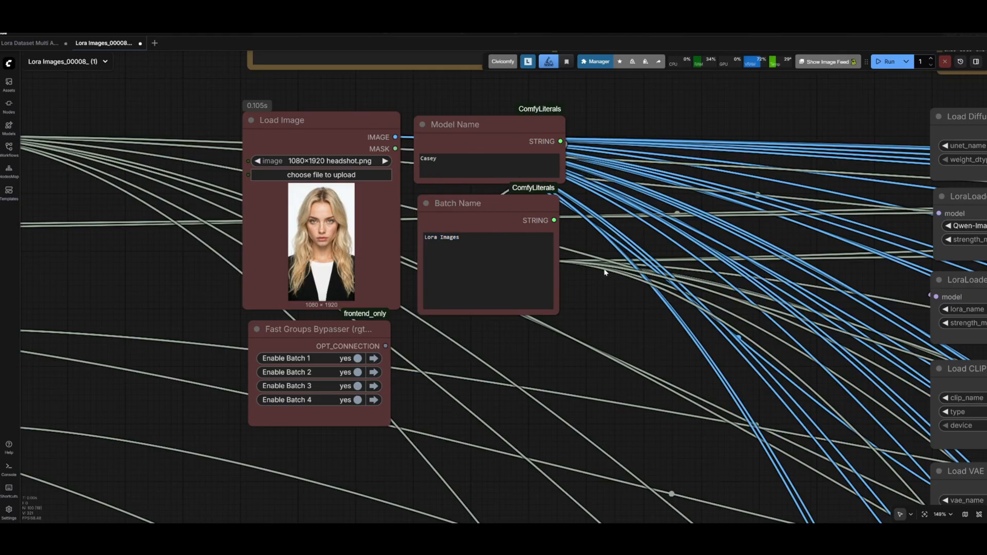
{"action": "mouse_move", "coordinate": [486, 202]}
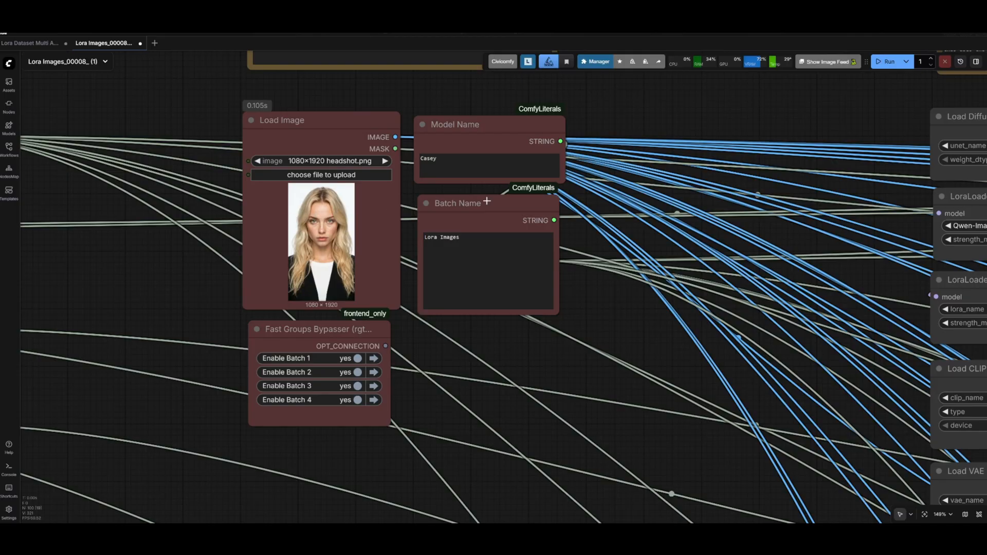
{"action": "mouse_move", "coordinate": [369, 113]}
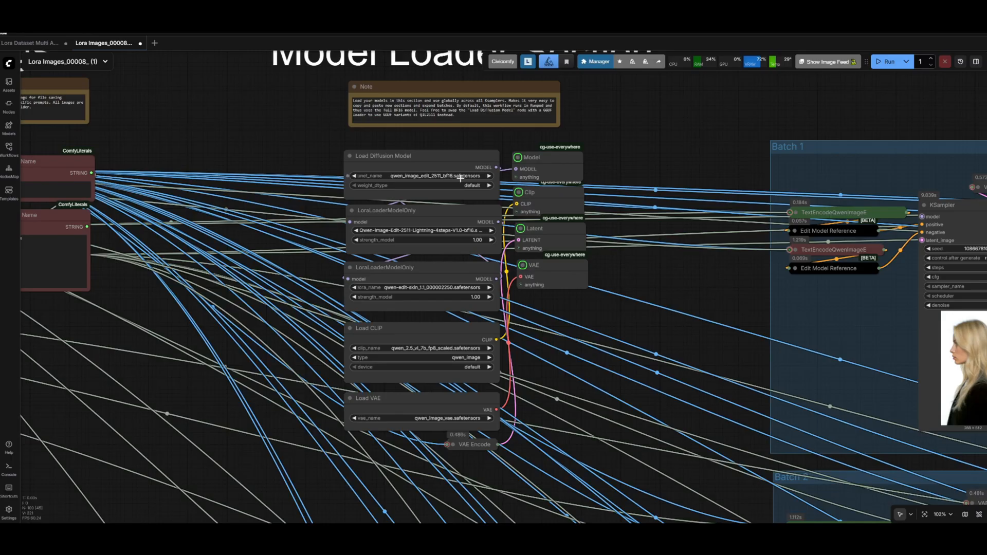
{"action": "mouse_move", "coordinate": [401, 160]}
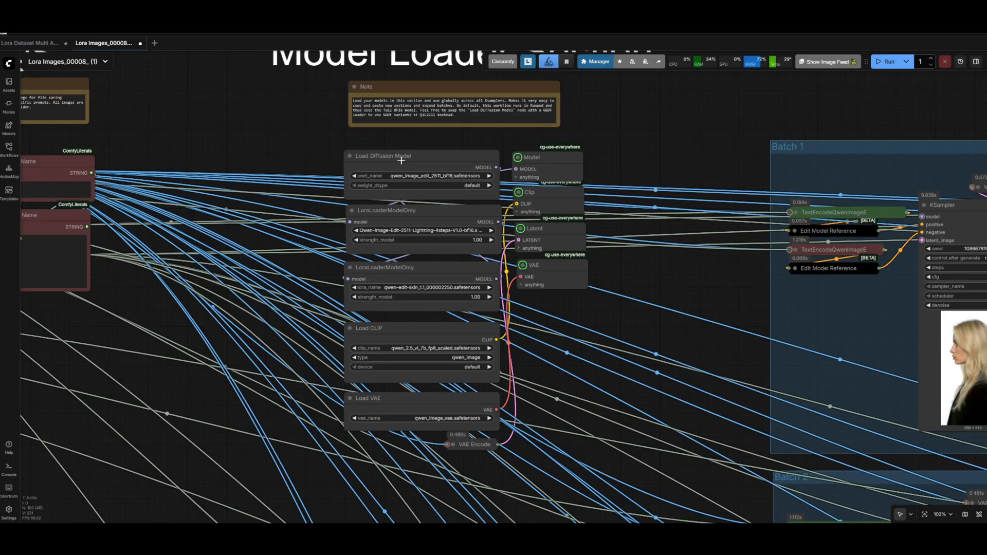
{"action": "mouse_move", "coordinate": [223, 163]}
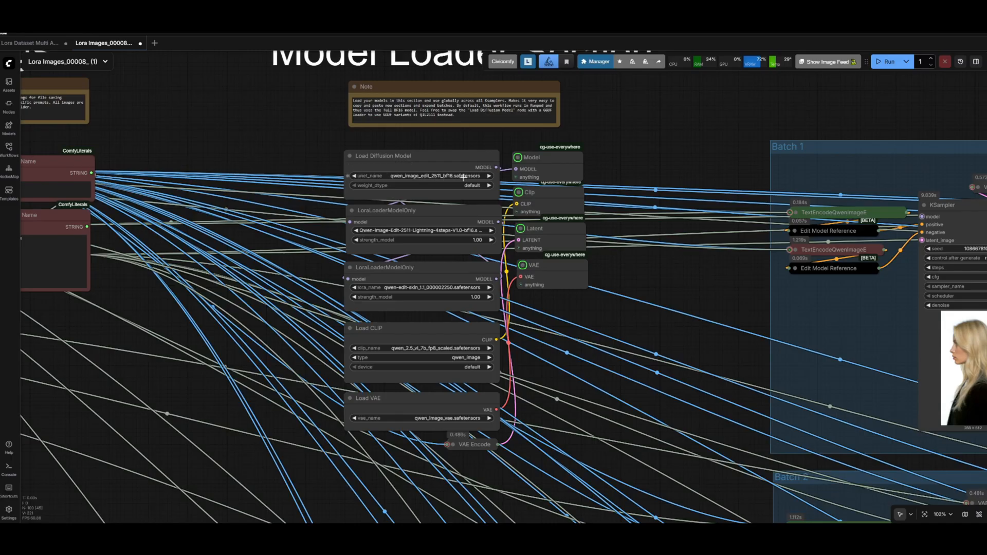
{"action": "mouse_move", "coordinate": [239, 173]}
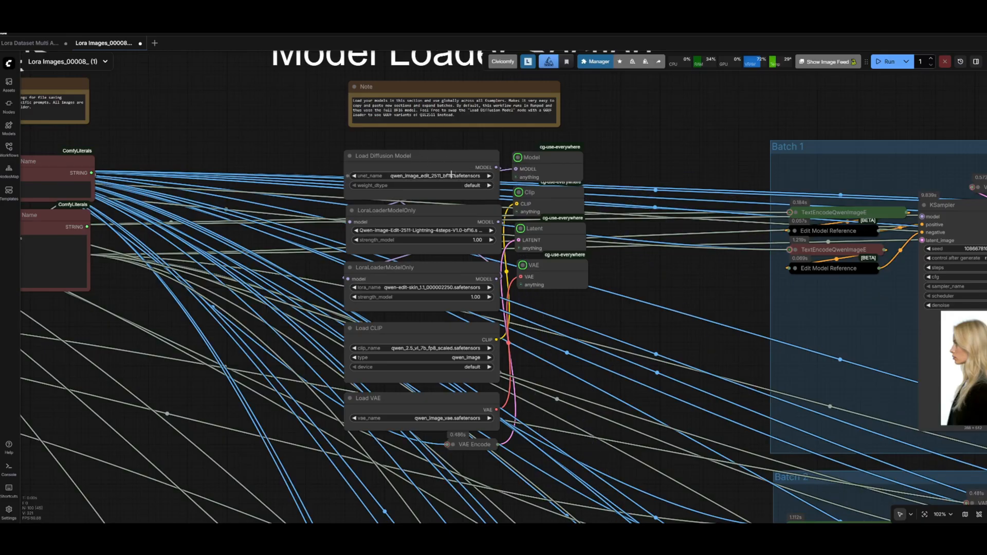
{"action": "mouse_move", "coordinate": [283, 172]}
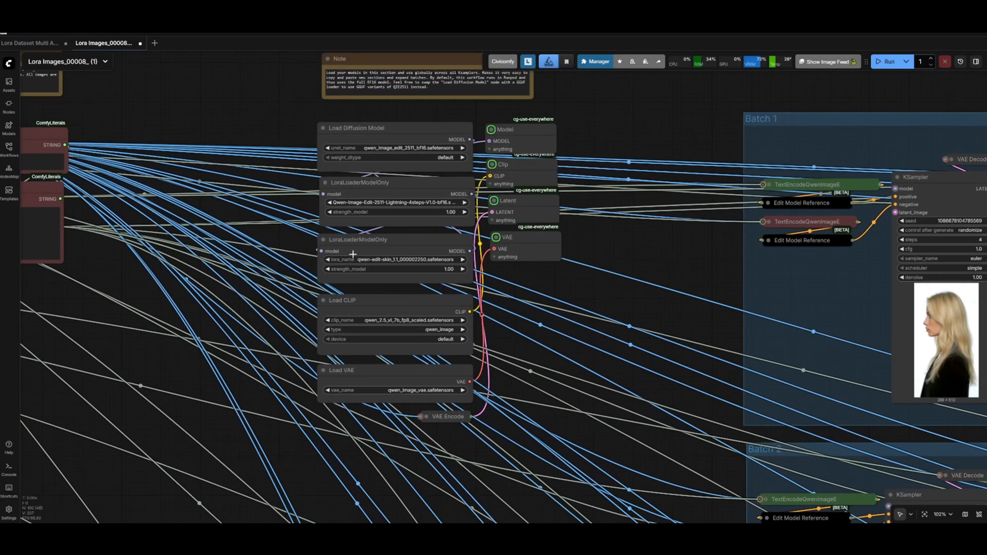
Box-select the first KSampler chain inside the Batch 4 group
{"action": "scroll", "scroll_direction": "up", "scroll_amount": 3}
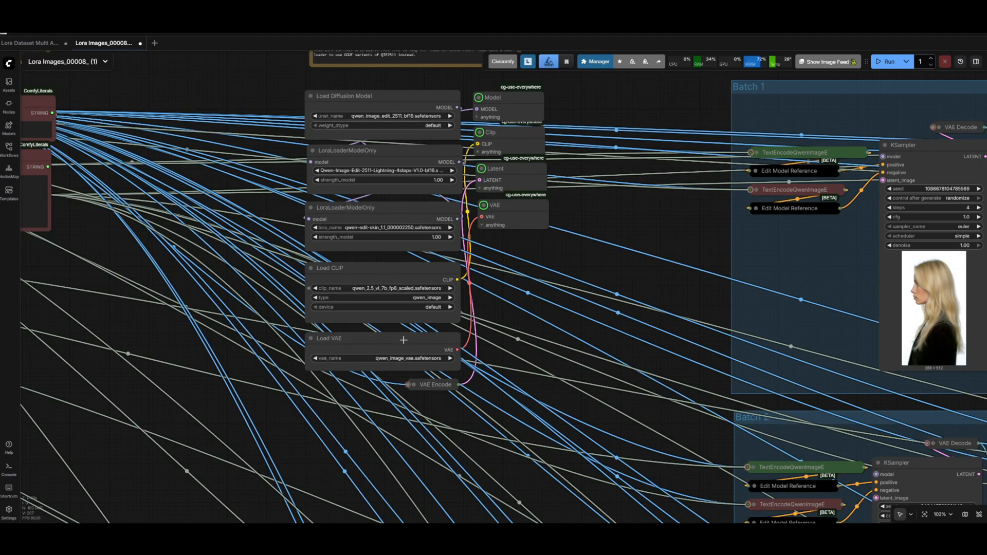
{"action": "mouse_move", "coordinate": [398, 317]}
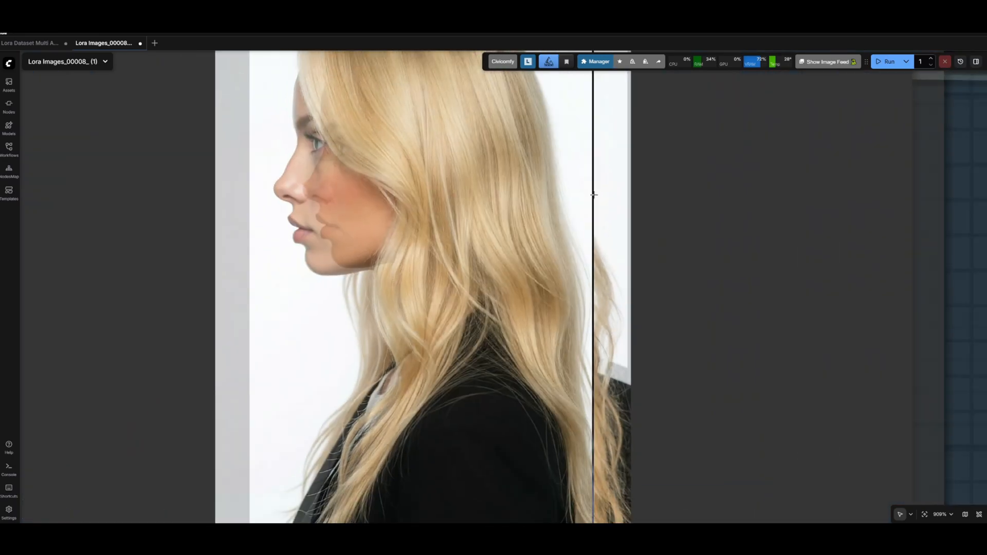
{"action": "scroll", "scroll_direction": "down", "scroll_amount": 3}
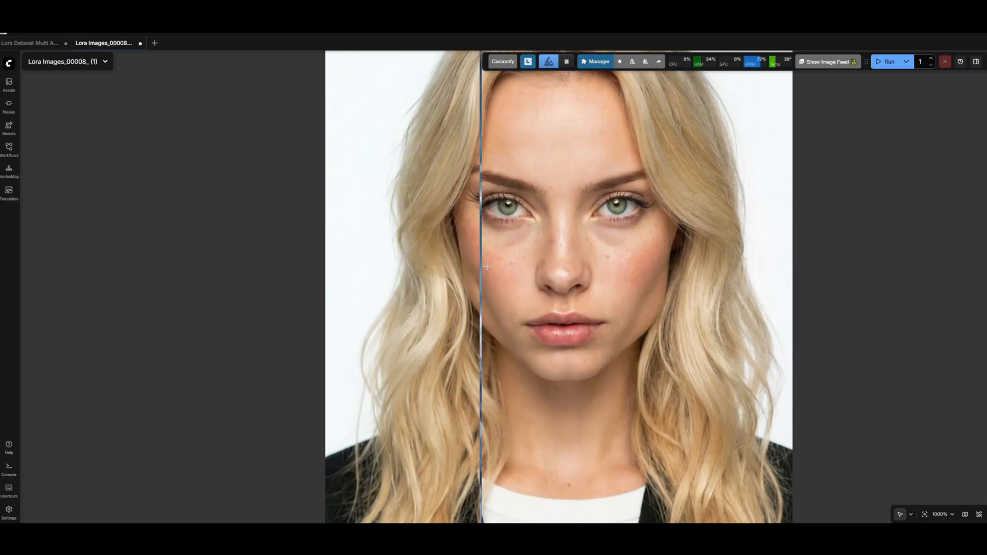
{"action": "scroll", "scroll_direction": "down", "scroll_amount": 3}
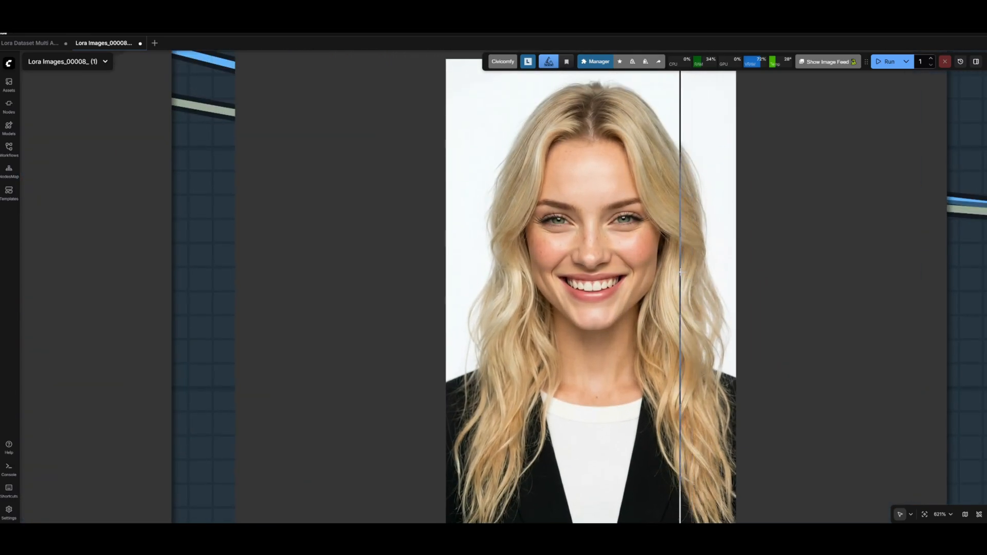
{"action": "scroll", "scroll_direction": "up", "scroll_amount": 3}
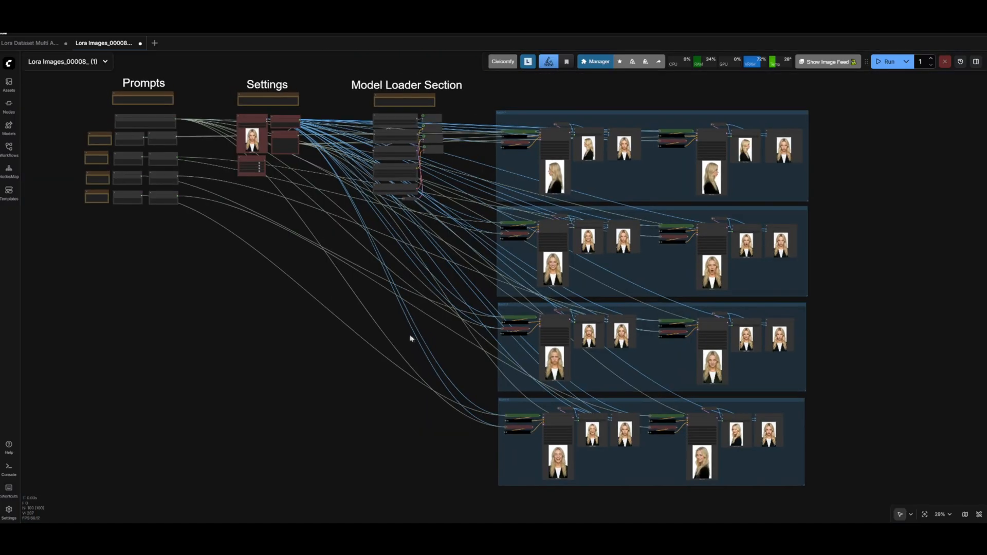
{"action": "mouse_move", "coordinate": [523, 409]}
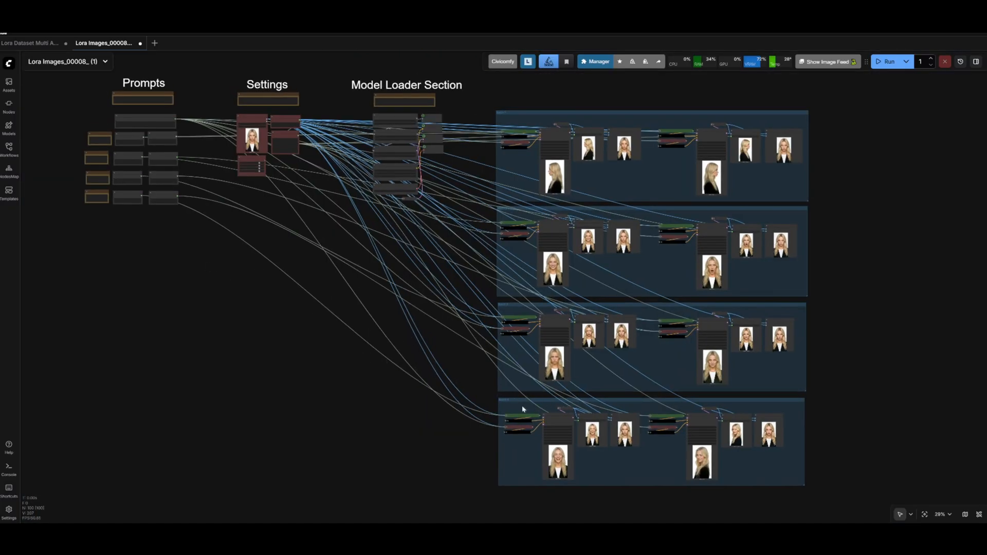
{"action": "mouse_move", "coordinate": [511, 408]}
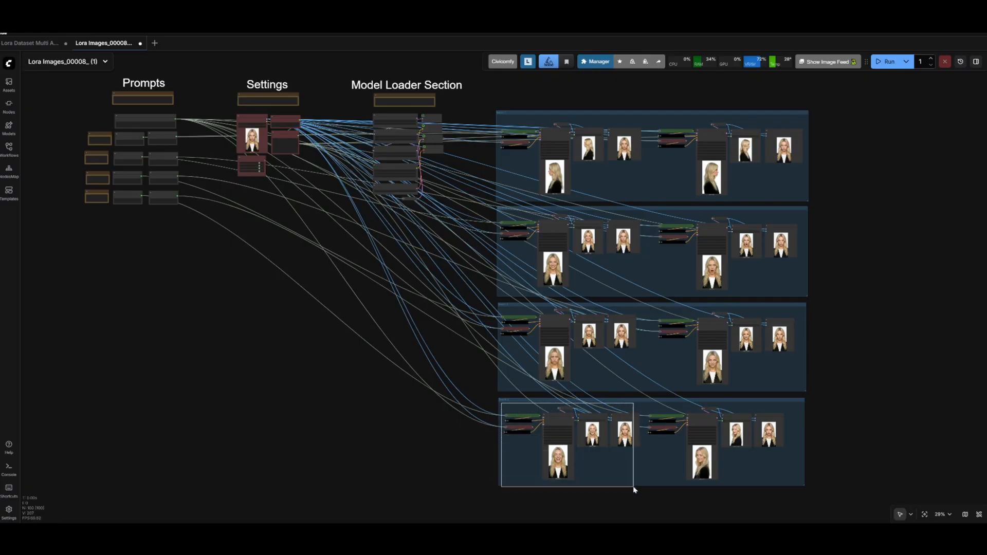
{"action": "left_click", "coordinate": [567, 441]}
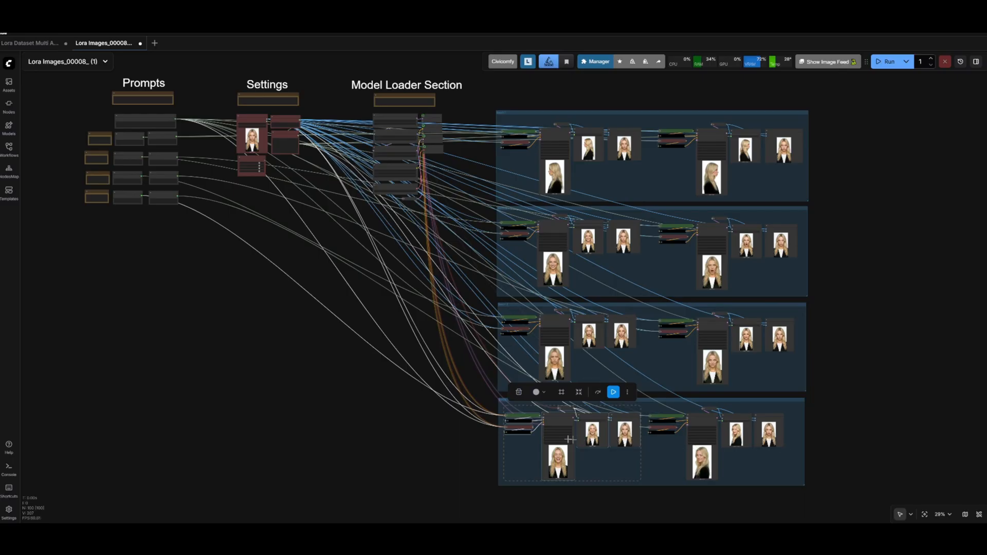
{"action": "mouse_move", "coordinate": [563, 423]}
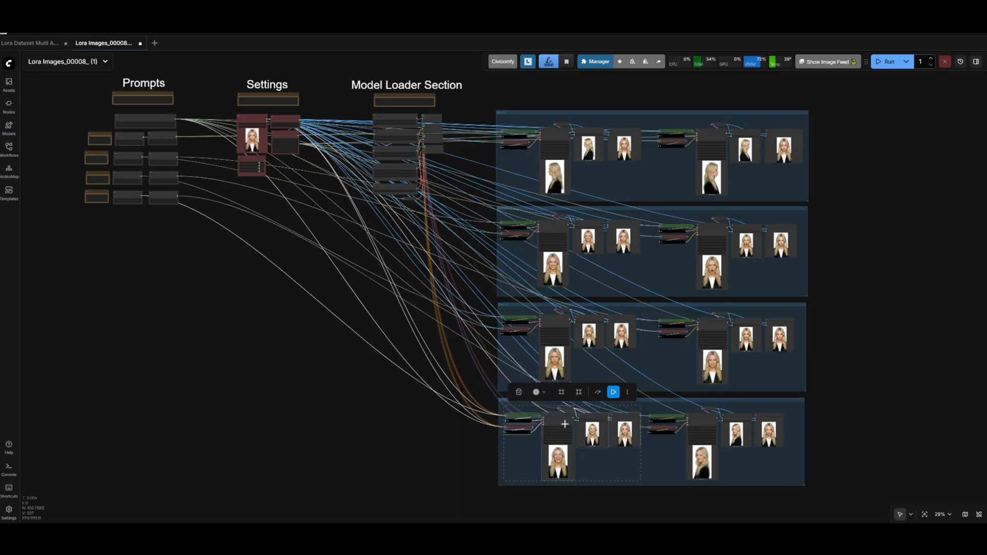
Paste the copied chain with its input connections below the Prompts group
{"action": "scroll", "scroll_direction": "up", "scroll_amount": 3}
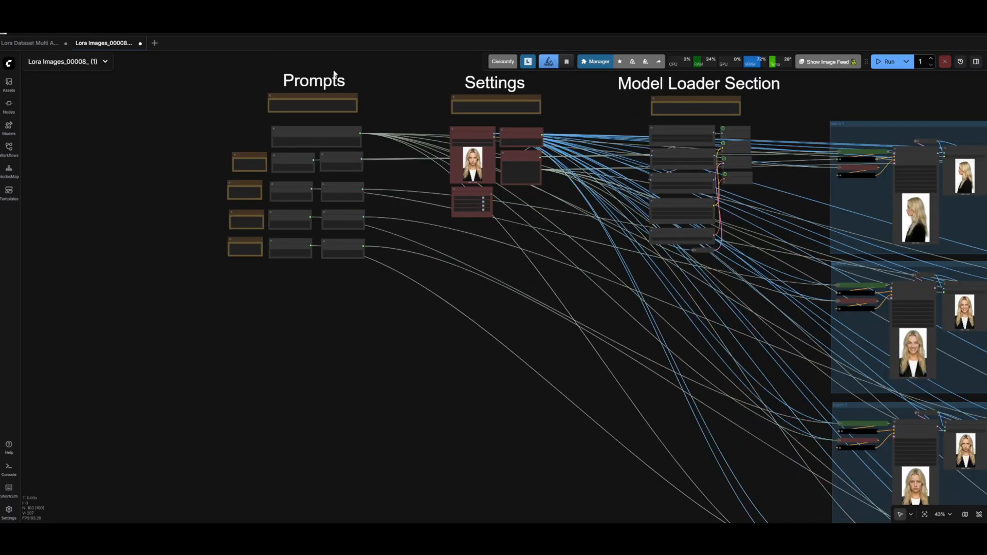
{"action": "mouse_move", "coordinate": [286, 310]}
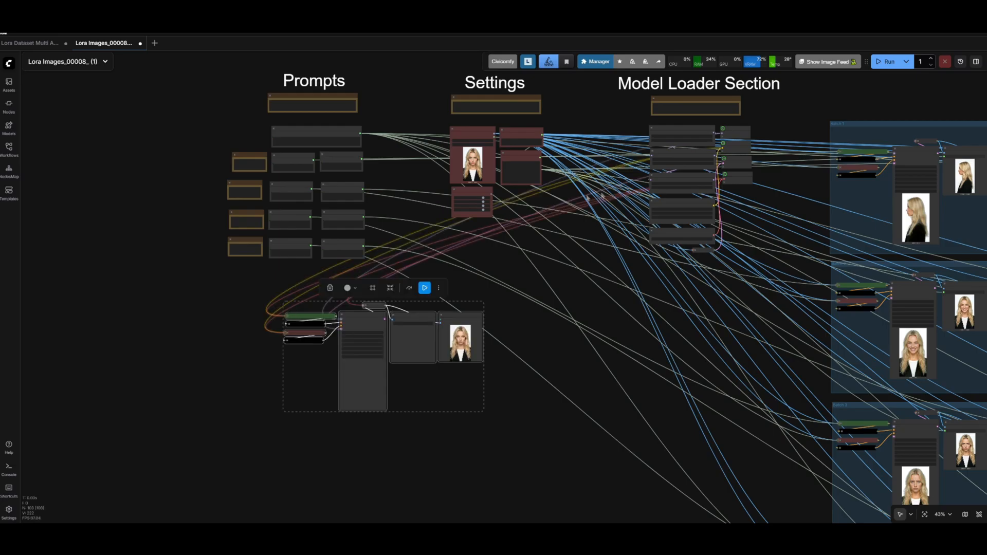
{"action": "mouse_move", "coordinate": [320, 283]}
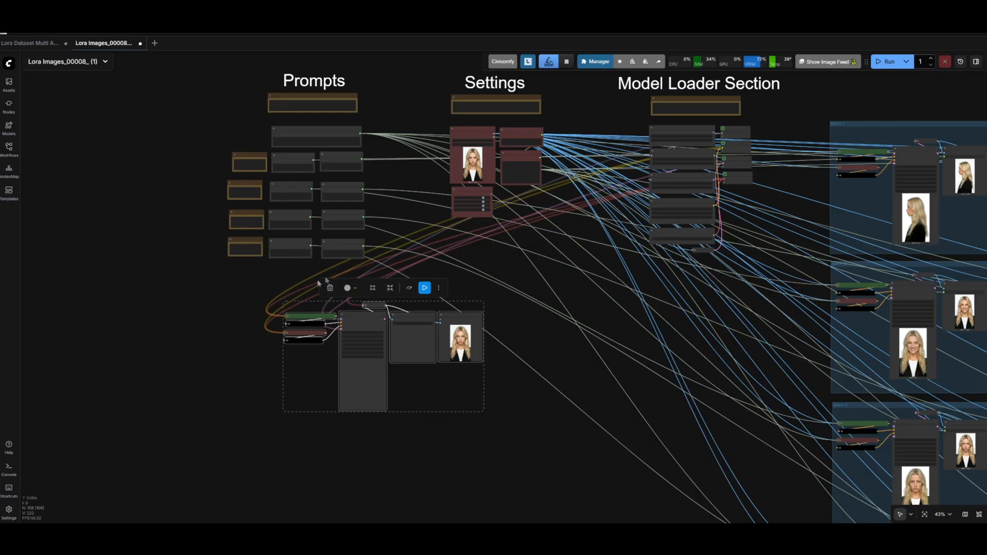
{"action": "mouse_move", "coordinate": [267, 308]}
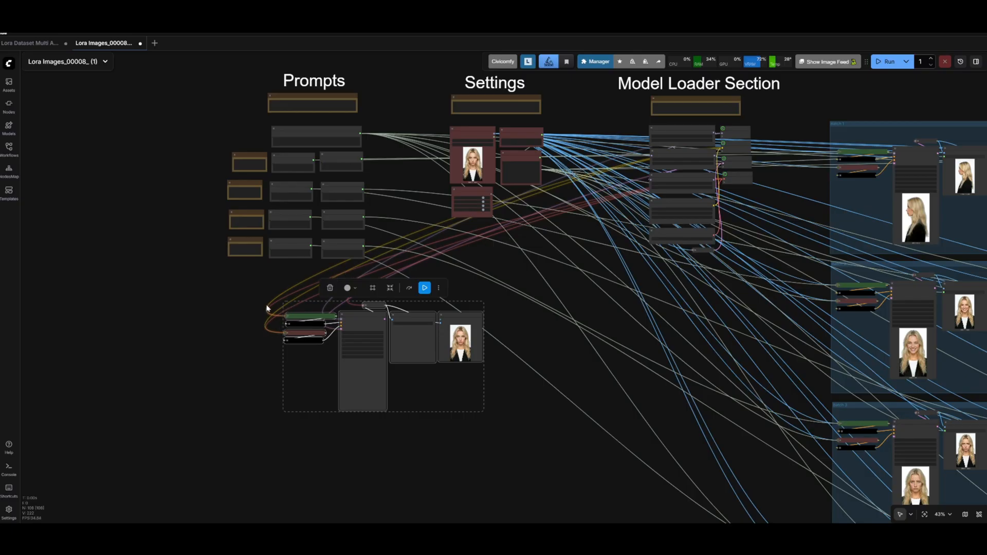
{"action": "mouse_move", "coordinate": [351, 322]}
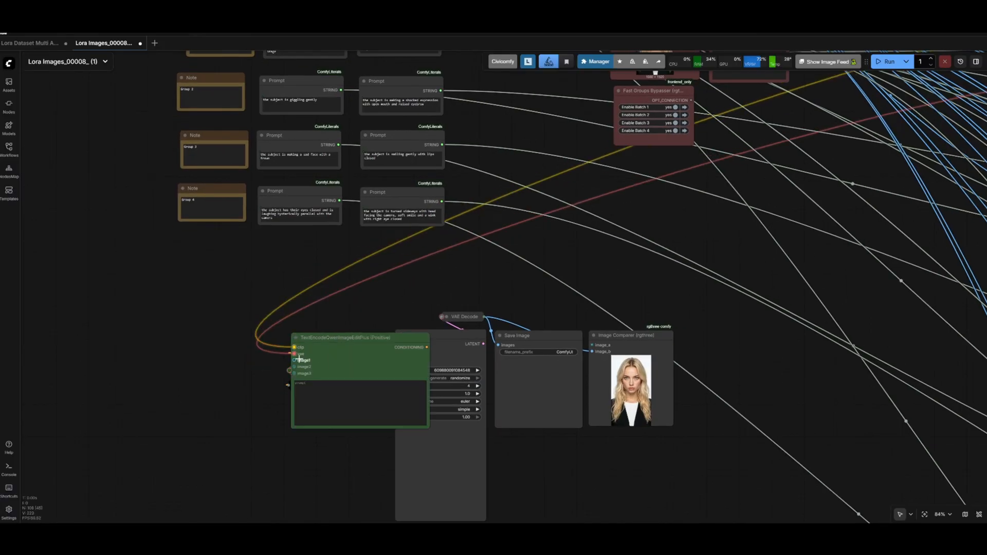
Wire the pasted TextEncode nodes to shared CLIP and VAE, and duplicate a Group 4 prompt
{"action": "left_click", "coordinate": [293, 351]}
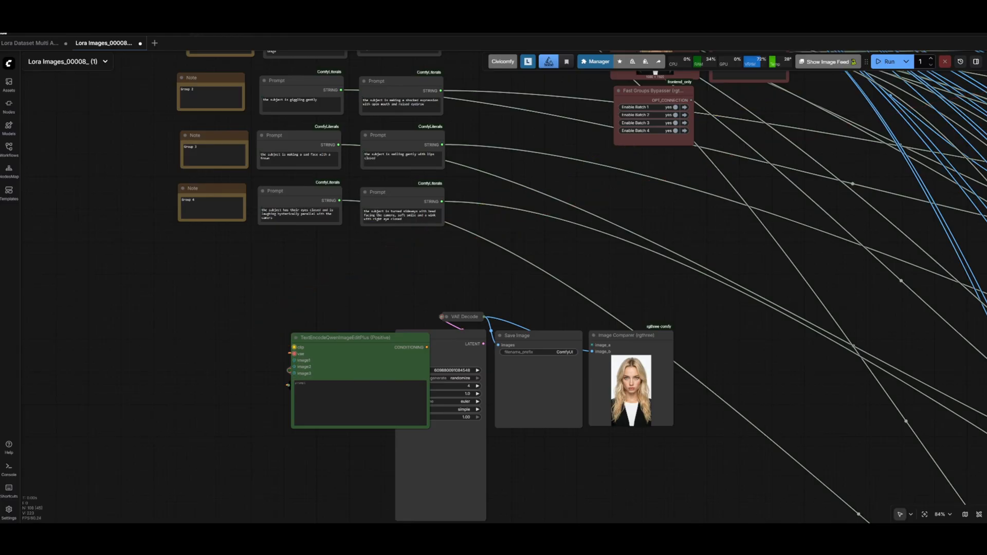
{"action": "scroll", "scroll_direction": "down", "scroll_amount": 3}
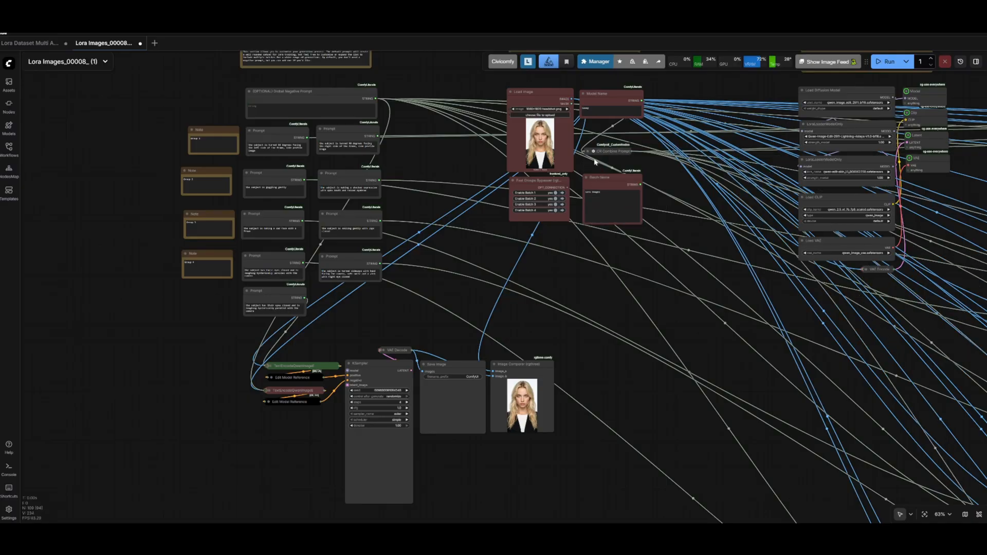
{"action": "mouse_move", "coordinate": [597, 156]}
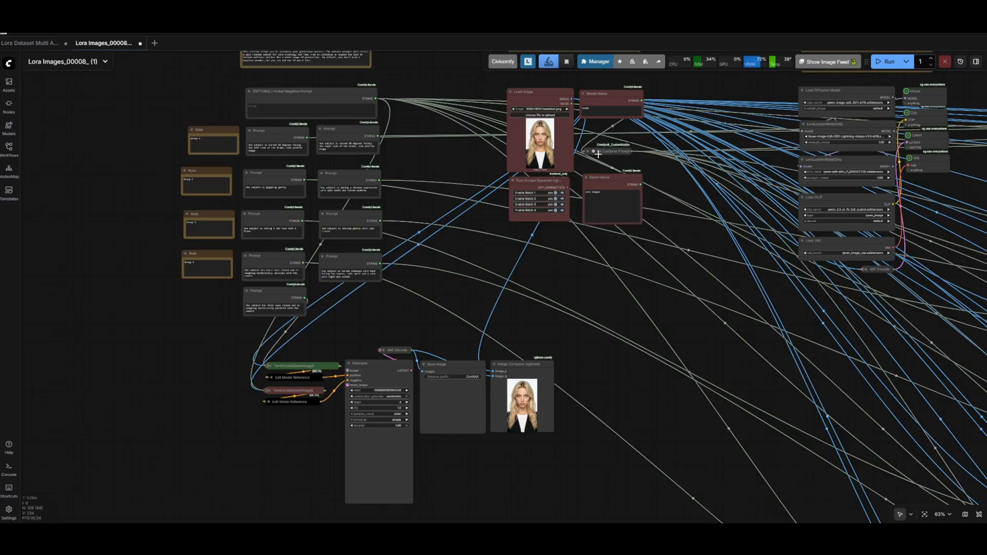
Expand CR Combine Prompt, undo the pasted chain, and zoom out over the graph
{"action": "left_click", "coordinate": [591, 151]}
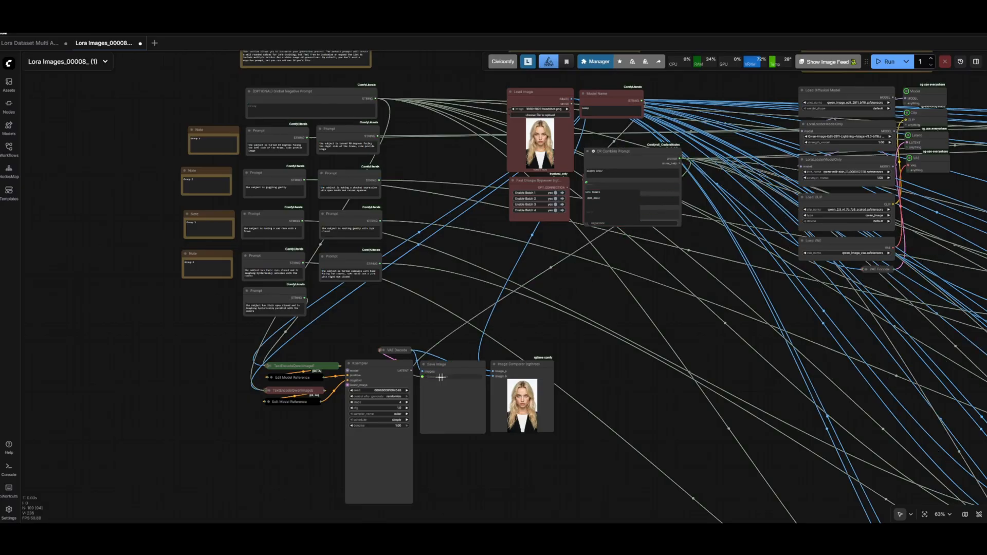
{"action": "scroll", "scroll_direction": "down", "scroll_amount": 3}
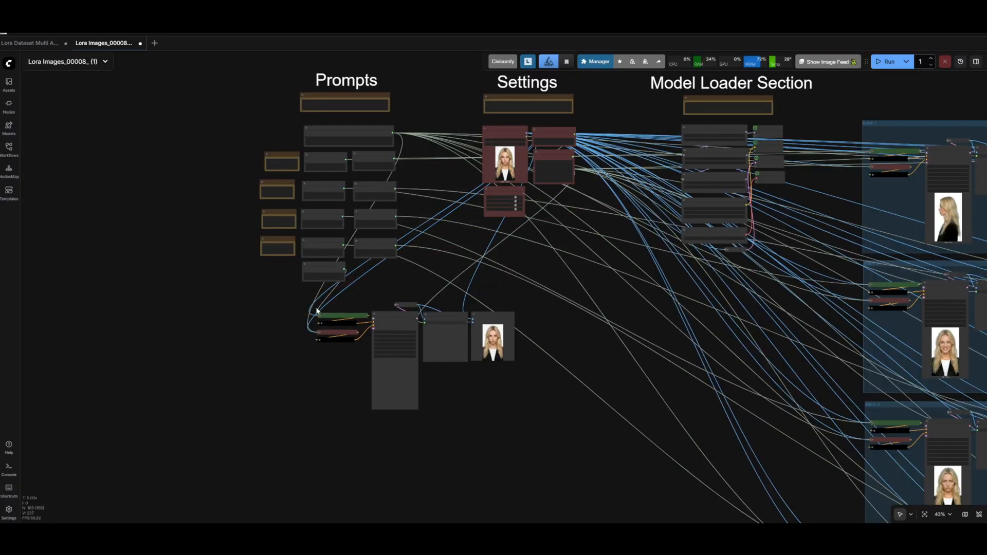
{"action": "scroll", "scroll_direction": "down", "scroll_amount": 3}
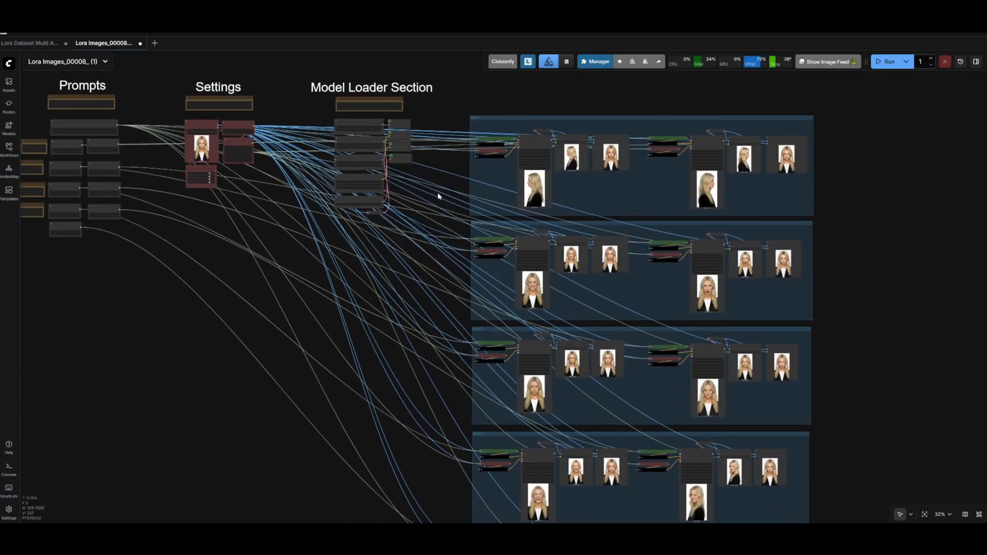
{"action": "mouse_move", "coordinate": [340, 233]}
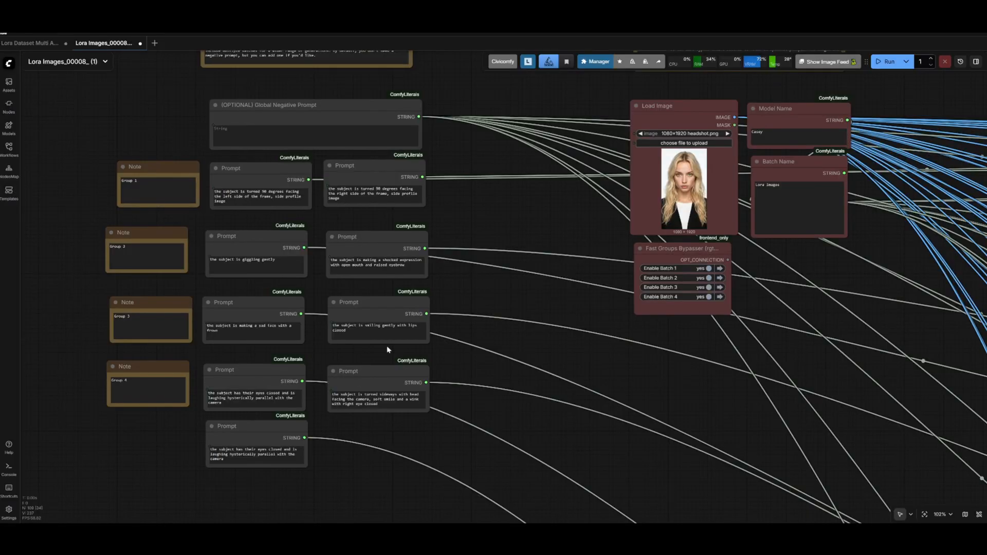
{"action": "scroll", "scroll_direction": "down", "scroll_amount": 3}
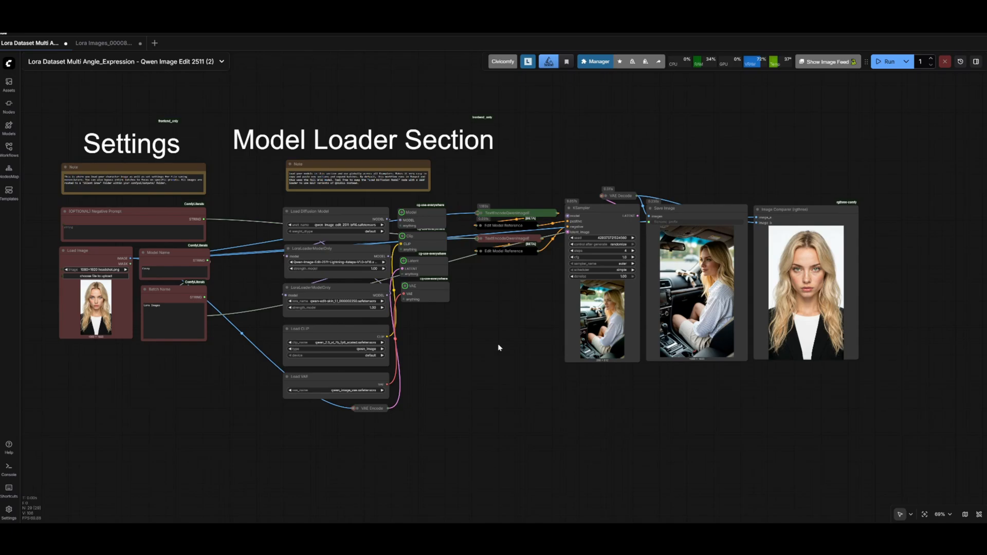
Zoom in on the car-interior result and comparer, zoom out, then move the Run toolbar onto the canvas
{"action": "scroll", "scroll_direction": "up", "scroll_amount": 3}
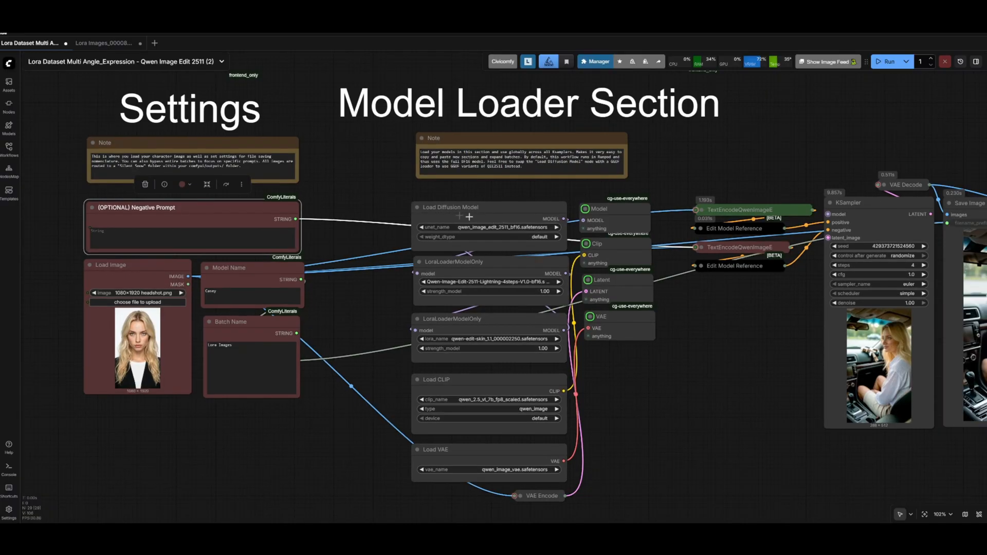
{"action": "mouse_move", "coordinate": [494, 218]}
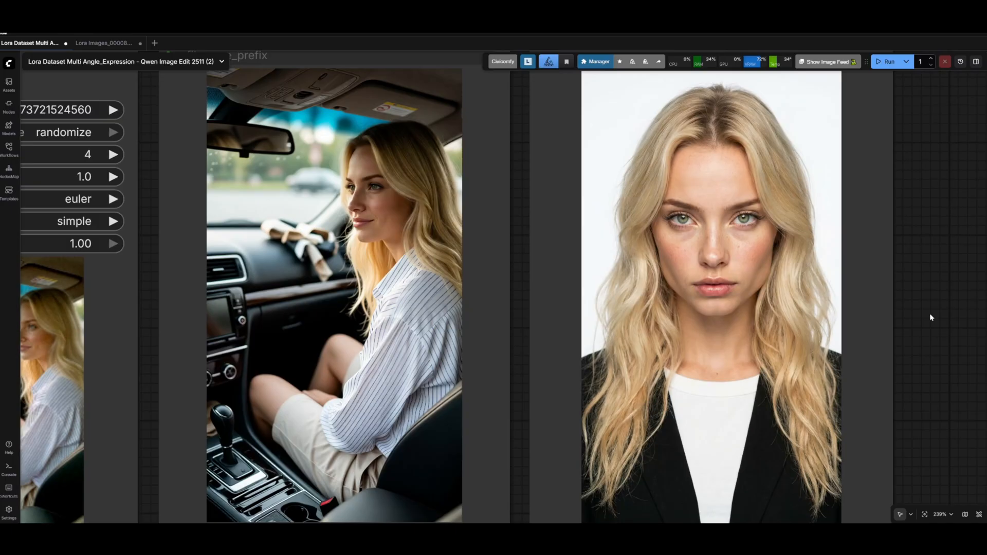
{"action": "mouse_move", "coordinate": [934, 325]}
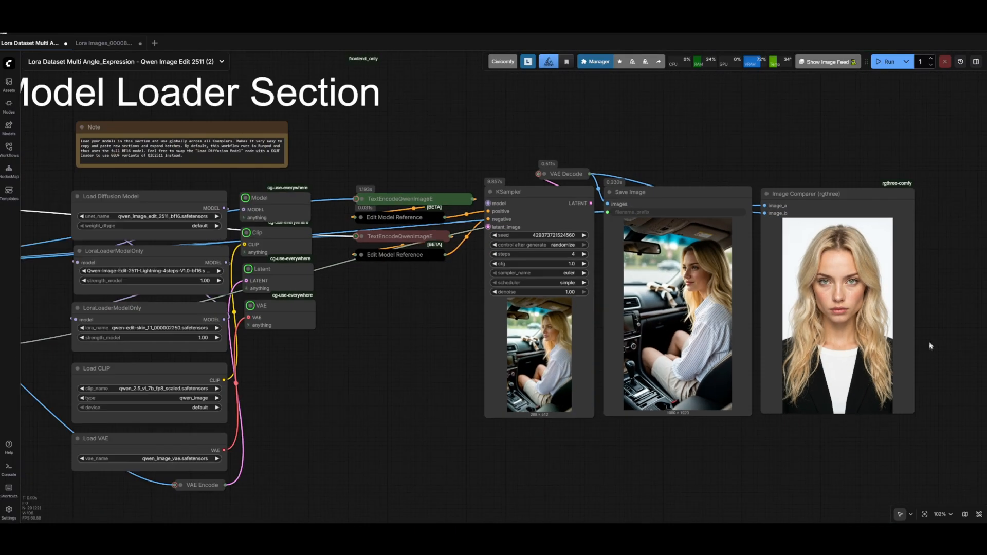
{"action": "scroll", "scroll_direction": "down", "scroll_amount": 3}
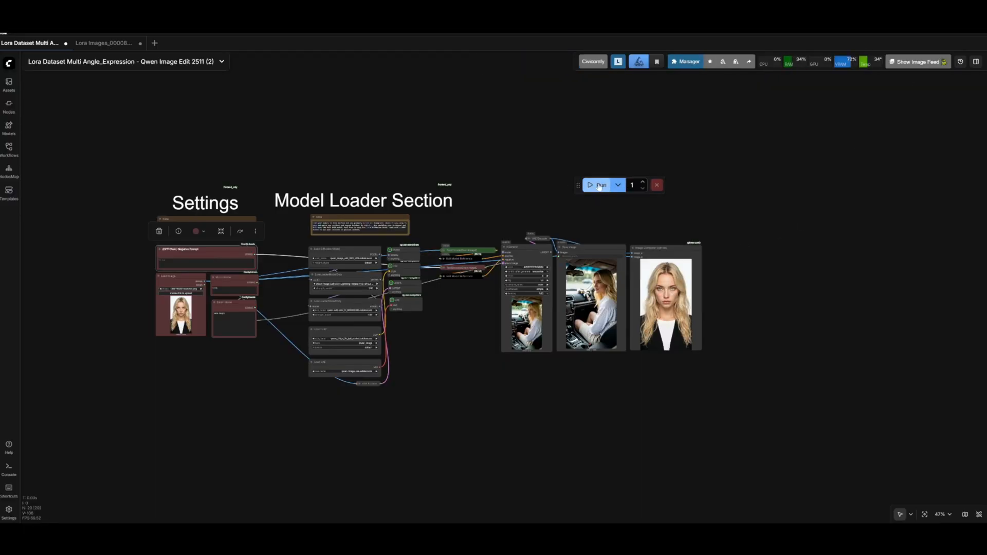
{"action": "mouse_move", "coordinate": [631, 185]}
{"action": "type", "text": "8"}
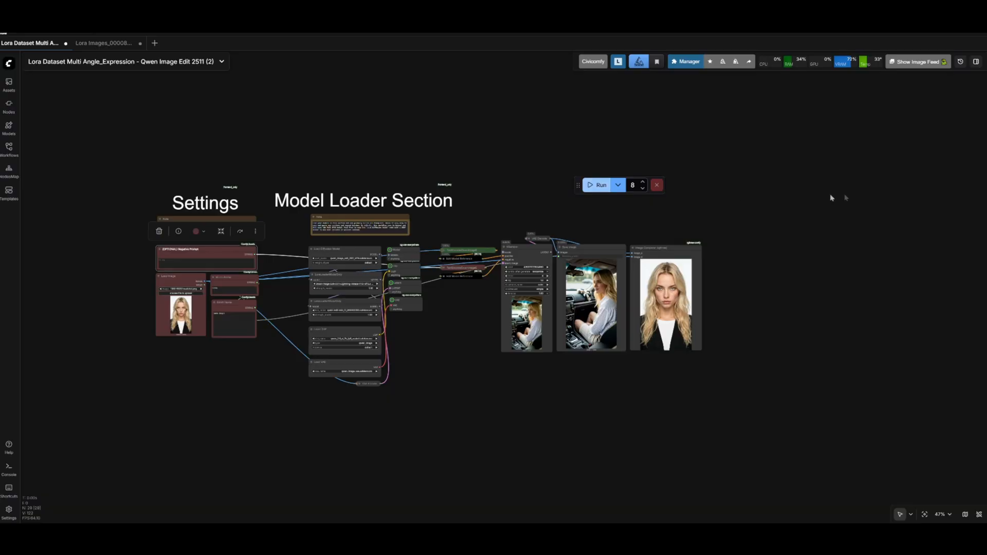
Queue eight runs of the lifestyle scene generation
{"action": "left_click", "coordinate": [600, 184]}
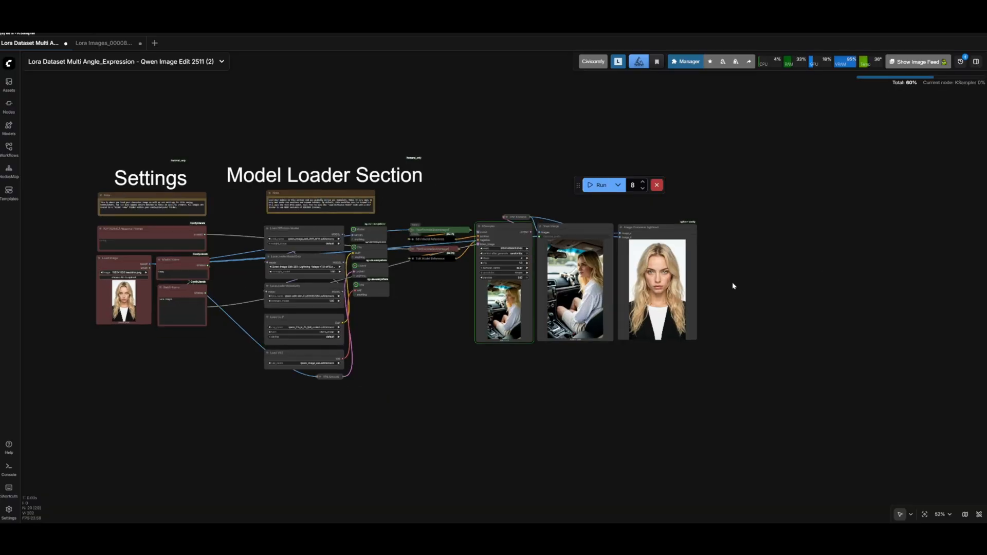
{"action": "mouse_move", "coordinate": [754, 261]}
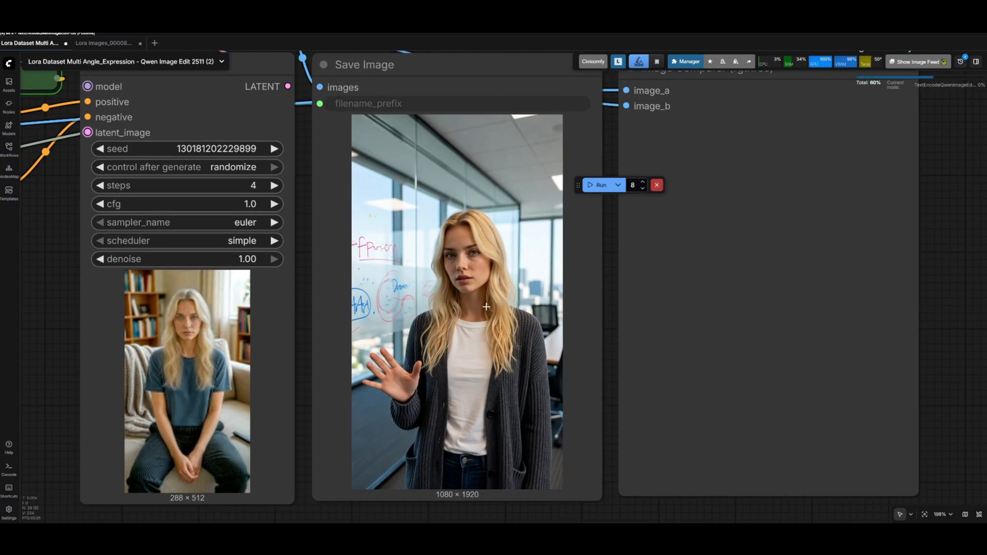
Monitor the queue while laundromat and glass-door scenes render
{"action": "left_click", "coordinate": [601, 184]}
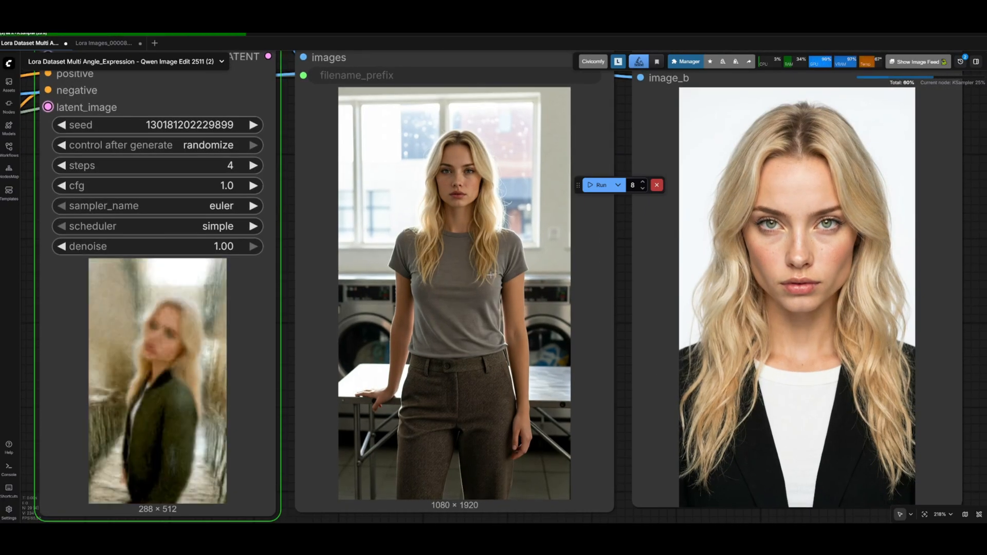
{"action": "mouse_move", "coordinate": [455, 250]}
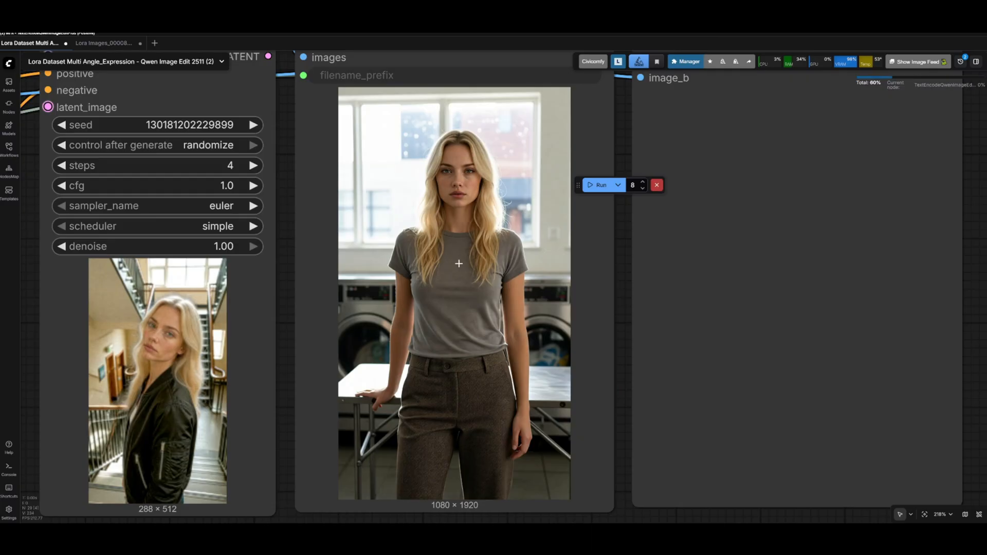
{"action": "left_click", "coordinate": [598, 185]}
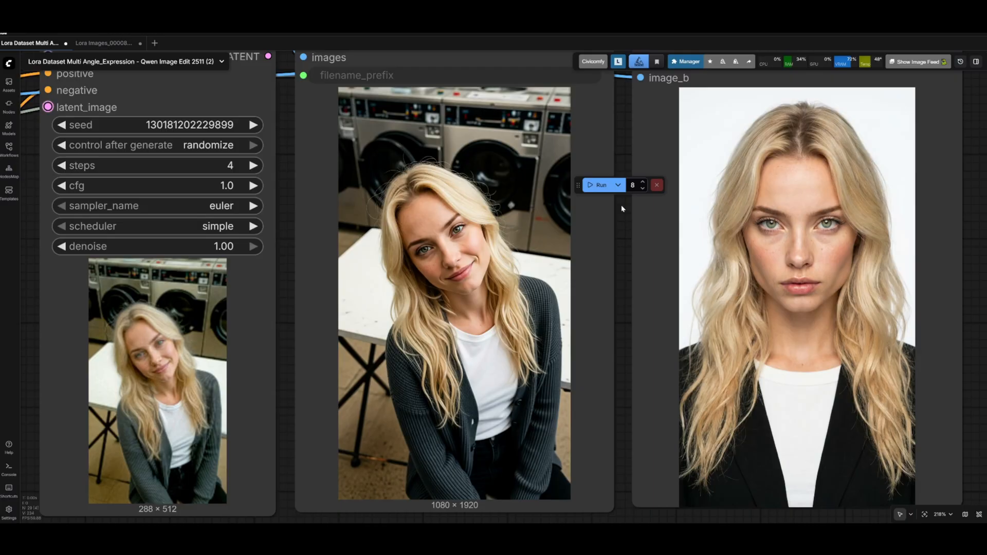
{"action": "mouse_move", "coordinate": [595, 225]}
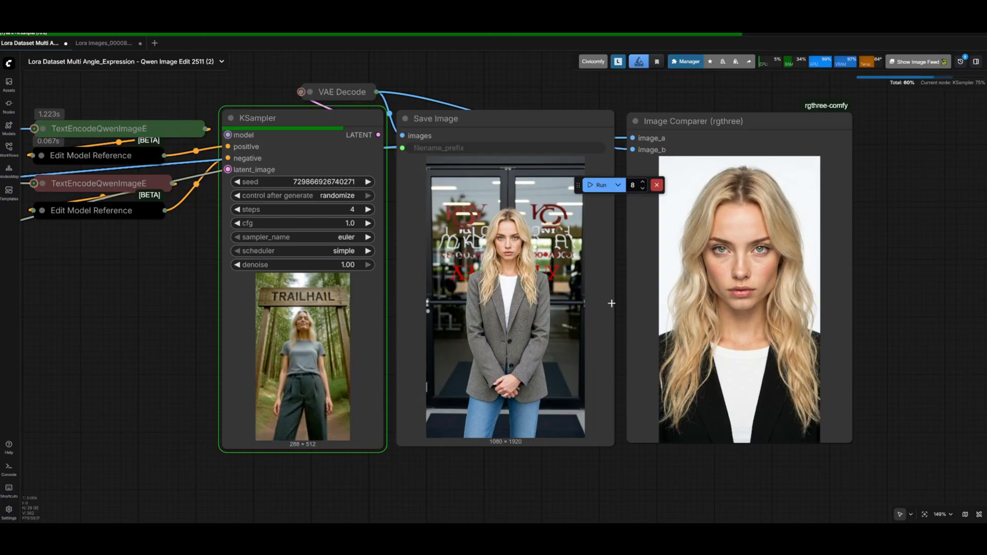
Follow the fast-food counter and parking-lot renders, then zoom out to the workflow
{"action": "left_click", "coordinate": [598, 184]}
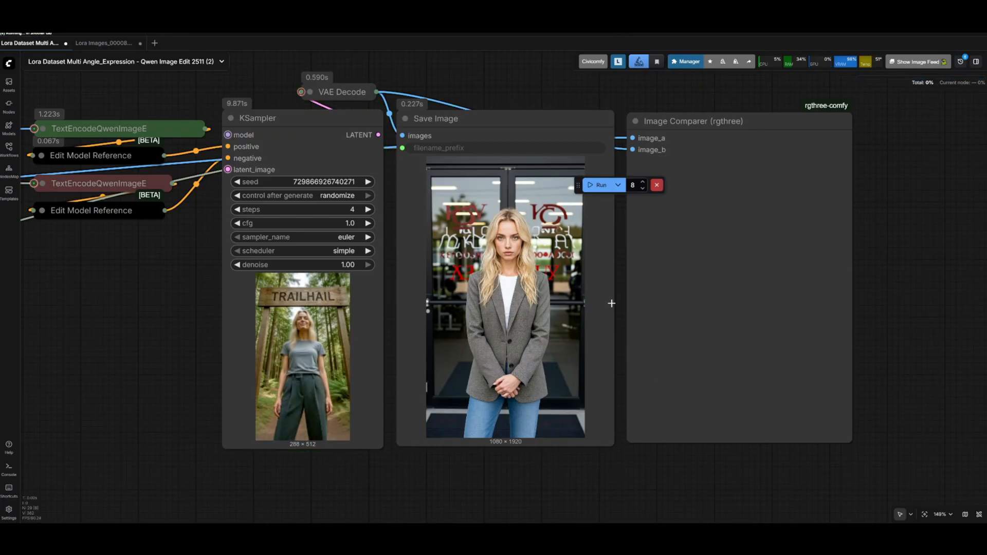
{"action": "left_click", "coordinate": [599, 184]}
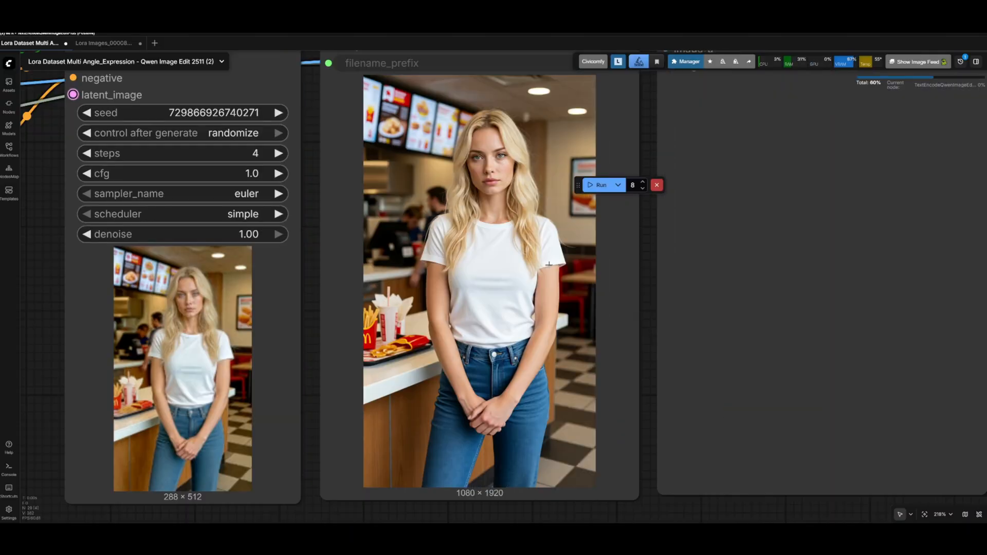
{"action": "left_click", "coordinate": [600, 185]}
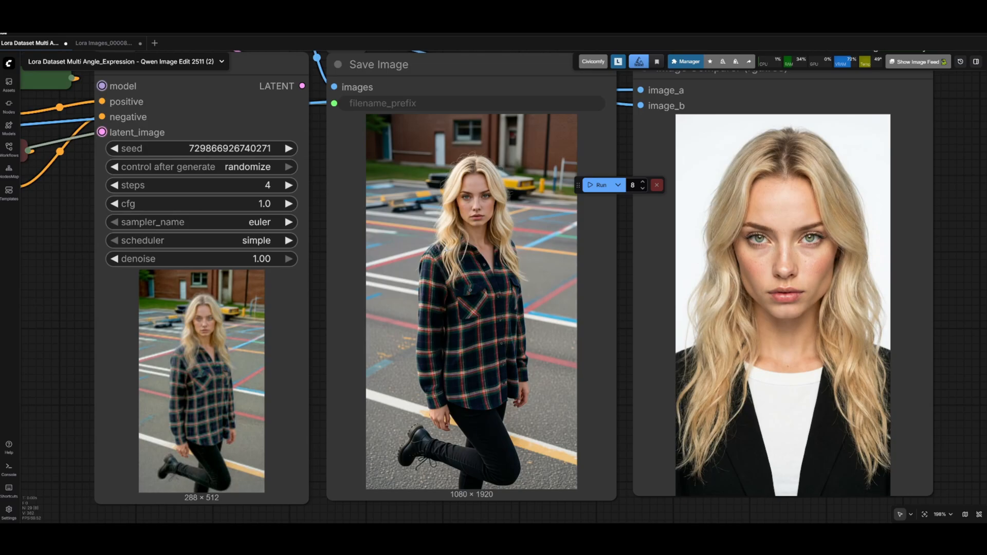
{"action": "scroll", "scroll_direction": "down", "scroll_amount": 3}
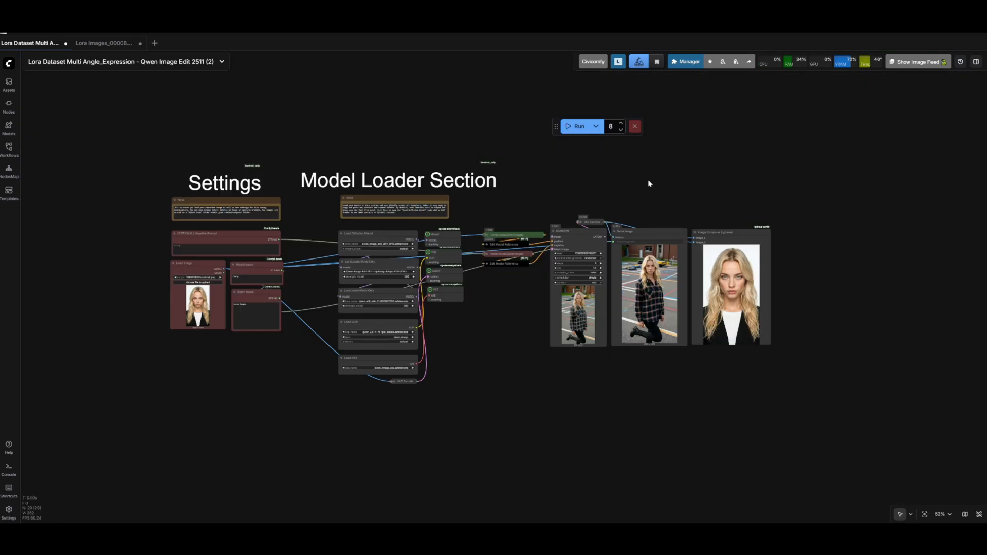